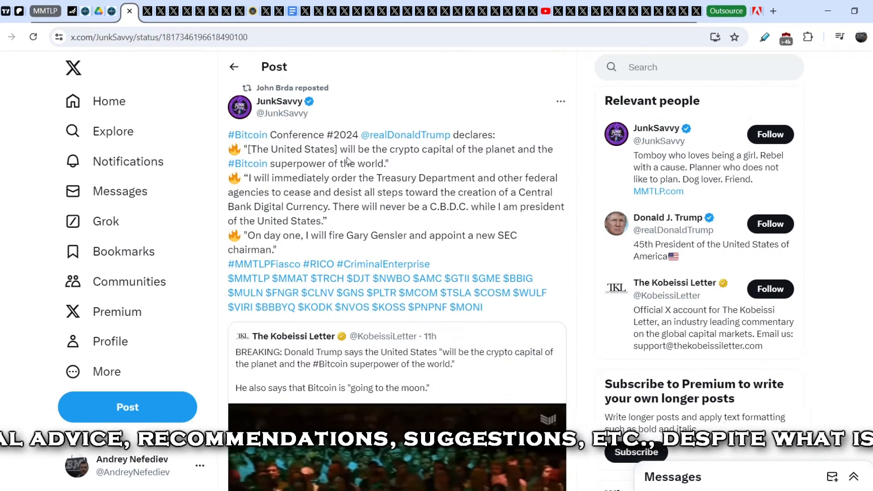
Step: Scroll down Wall Street Whistleblower Guy's replies to the Hester Peirce / Gensler replacement thread
{"action": "scroll", "scroll_direction": "down", "scroll_amount": 3}
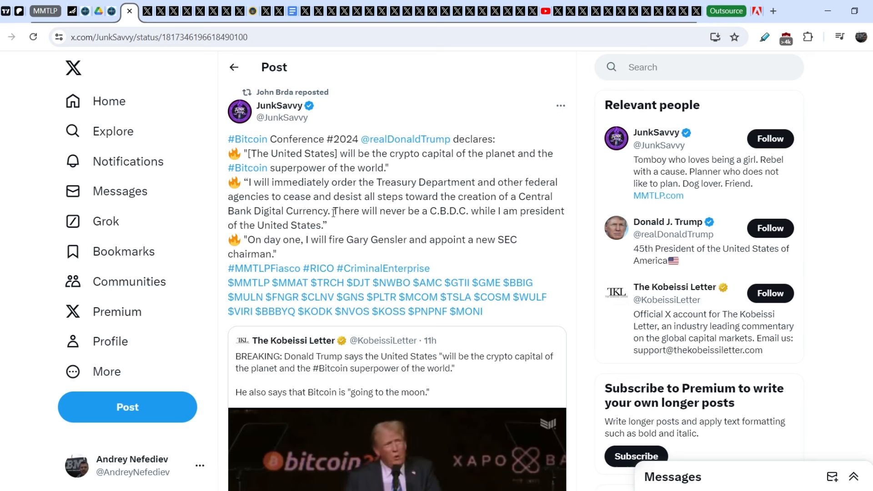
{"action": "mouse_move", "coordinate": [416, 212]}
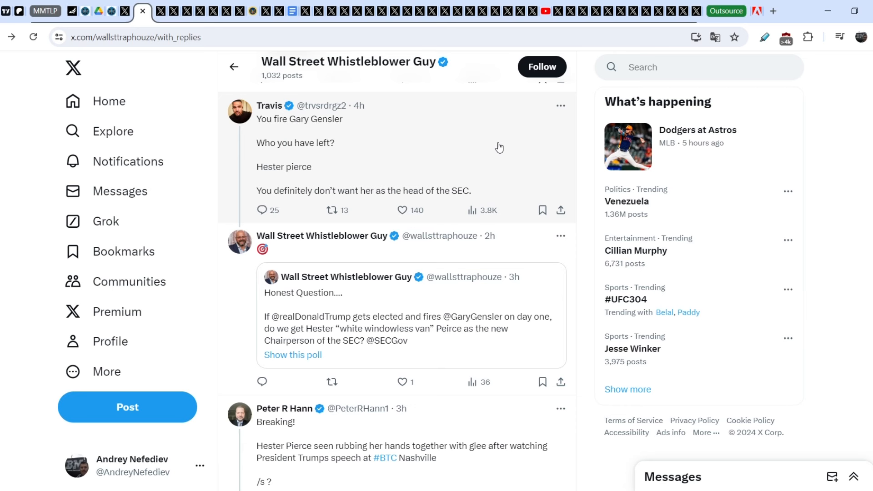
{"action": "mouse_move", "coordinate": [295, 126]}
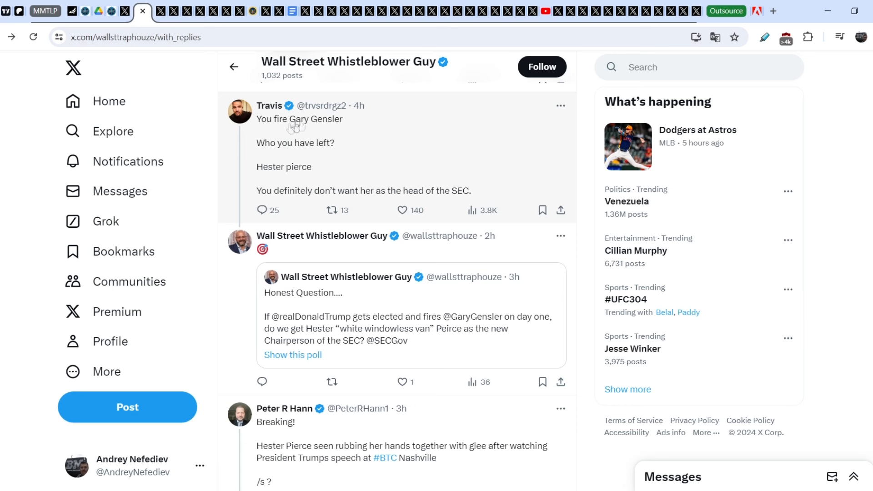
{"action": "mouse_move", "coordinate": [266, 158]}
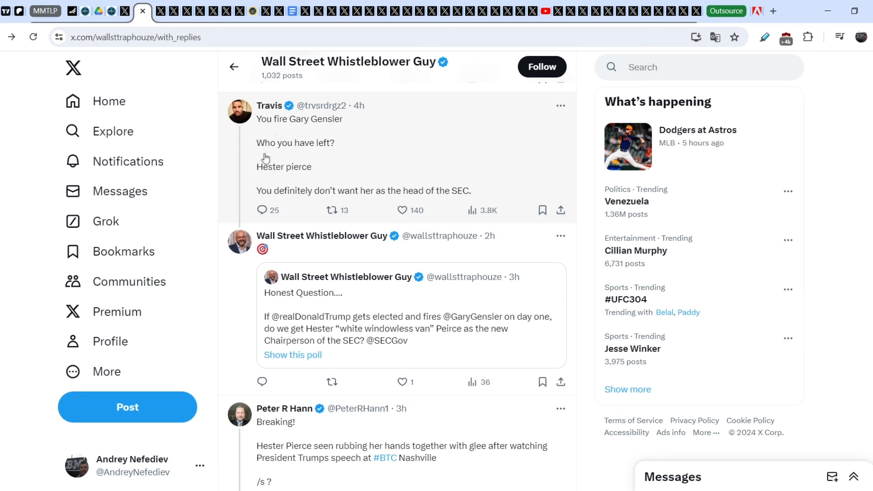
{"action": "mouse_move", "coordinate": [295, 179]}
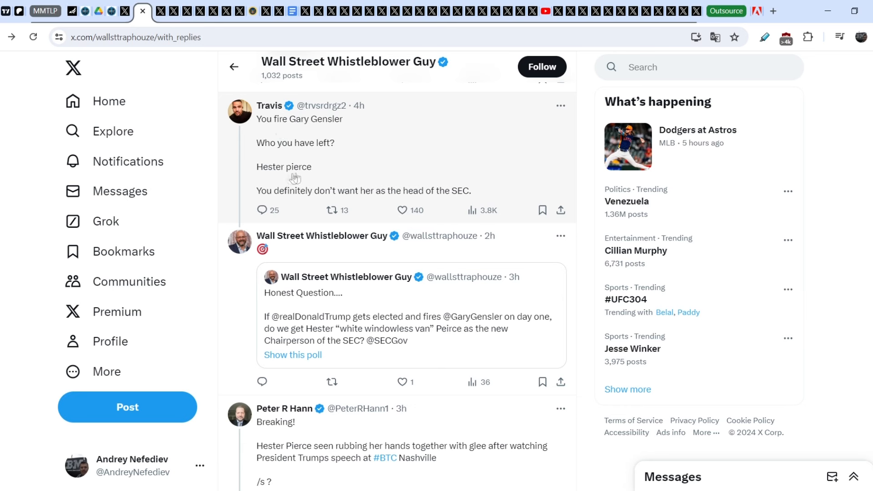
{"action": "mouse_move", "coordinate": [374, 201]}
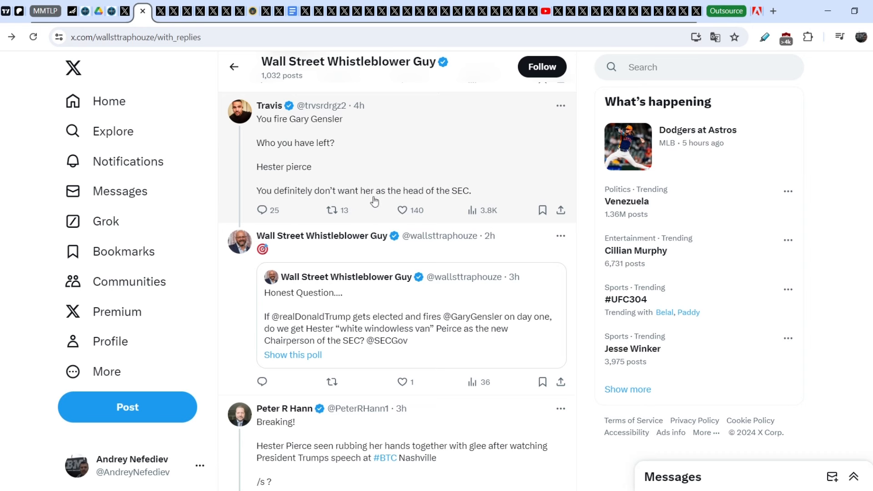
{"action": "mouse_move", "coordinate": [476, 200]}
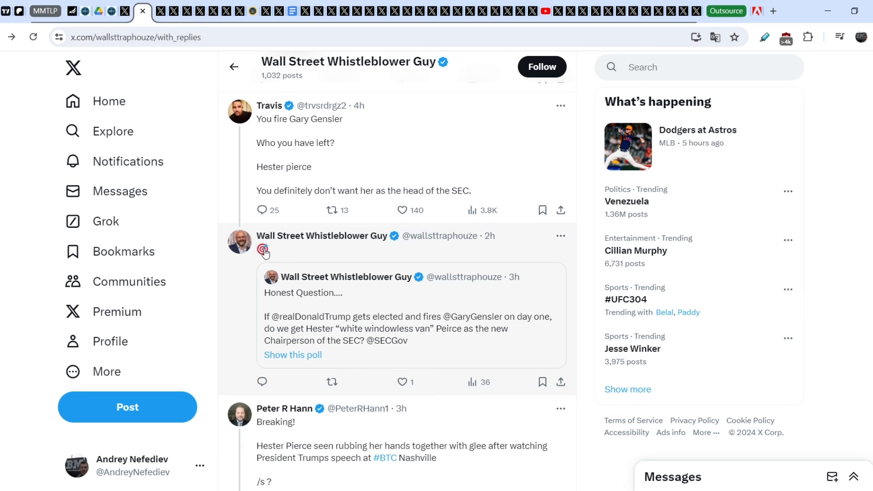
{"action": "mouse_move", "coordinate": [244, 295]}
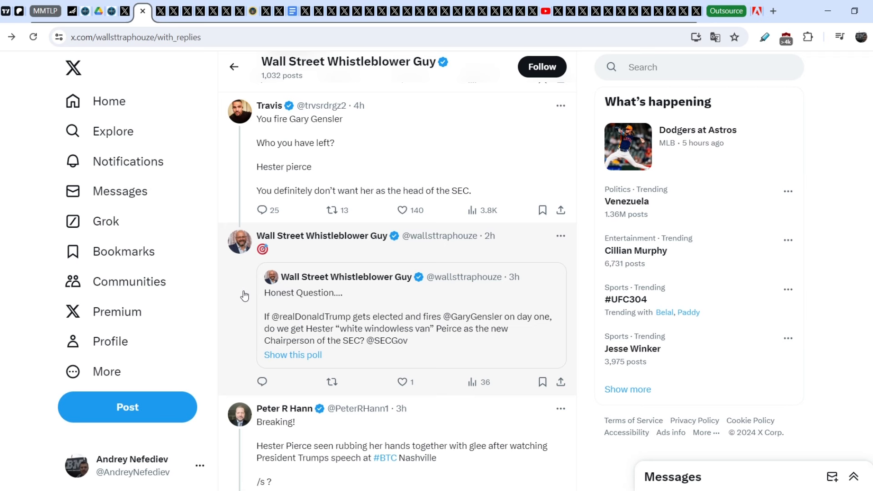
{"action": "mouse_move", "coordinate": [226, 300]}
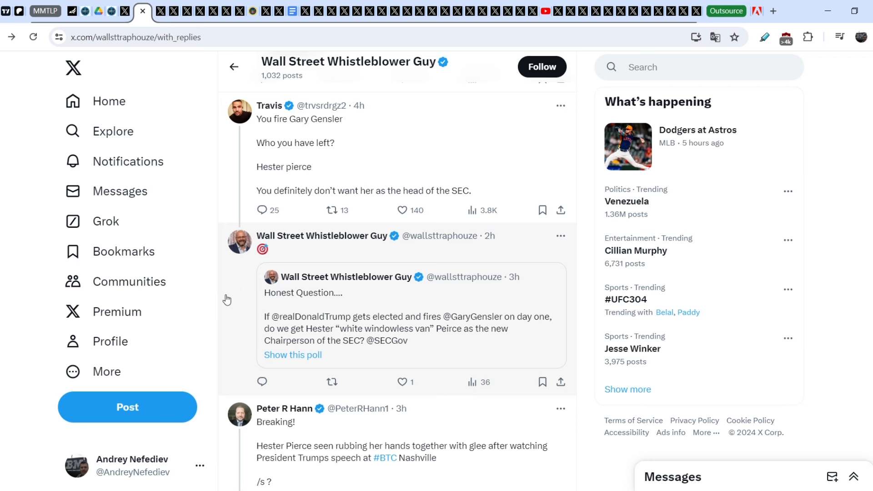
{"action": "mouse_move", "coordinate": [237, 307]}
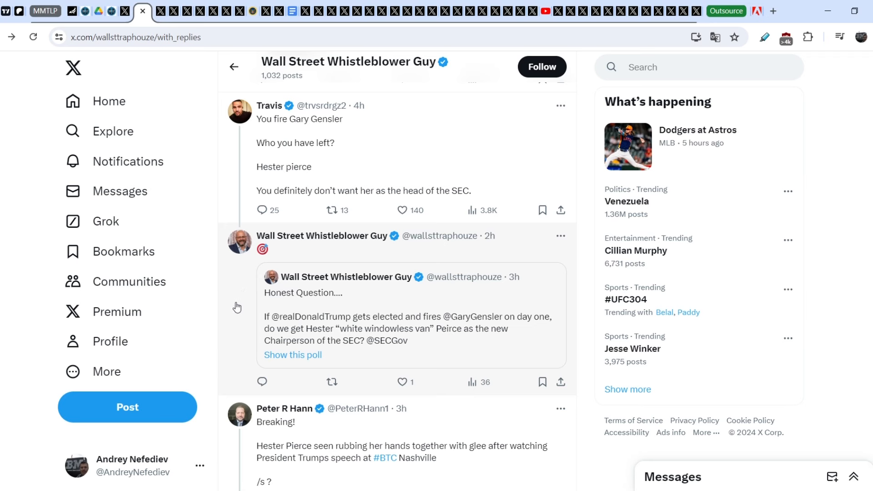
{"action": "mouse_move", "coordinate": [234, 295]}
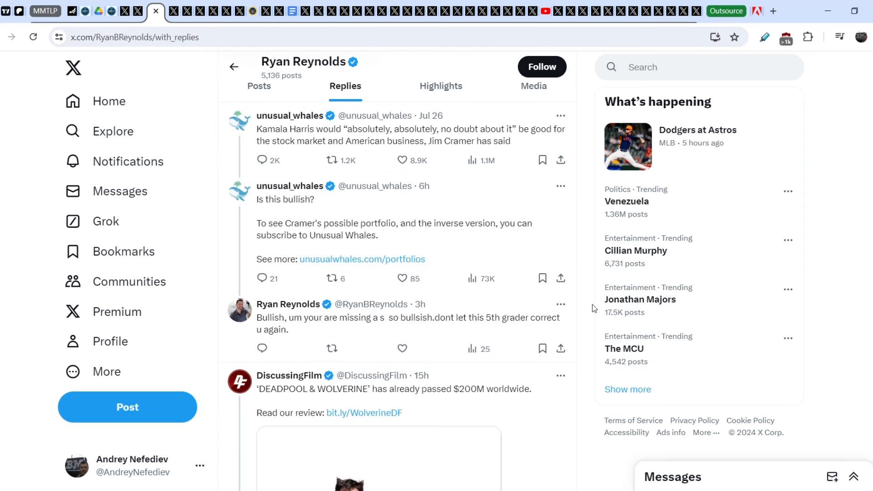
{"action": "mouse_move", "coordinate": [593, 222]}
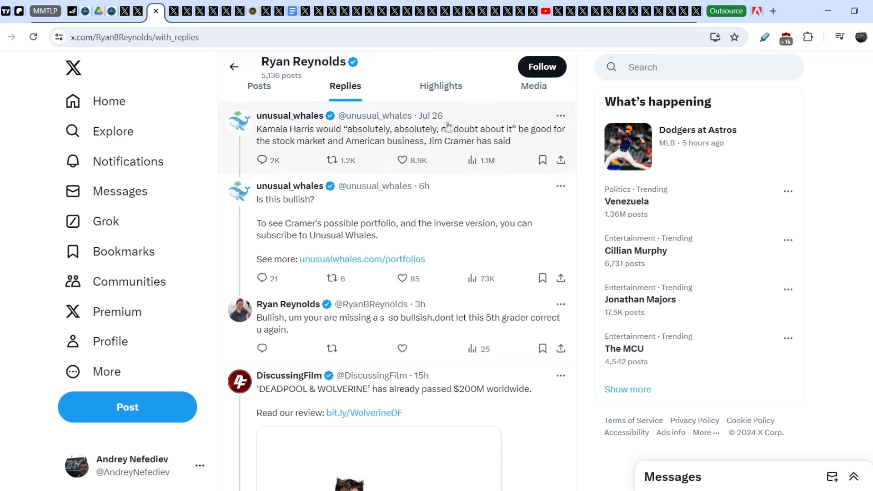
{"action": "mouse_move", "coordinate": [328, 134]}
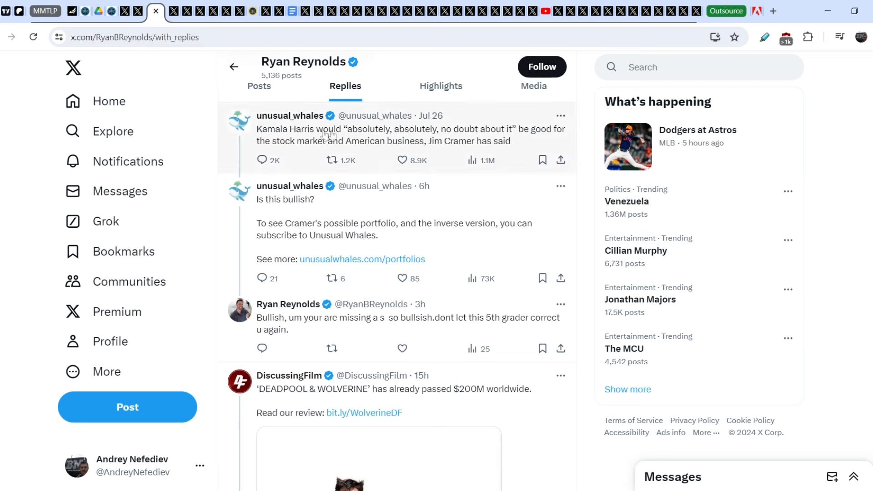
{"action": "mouse_move", "coordinate": [316, 137]}
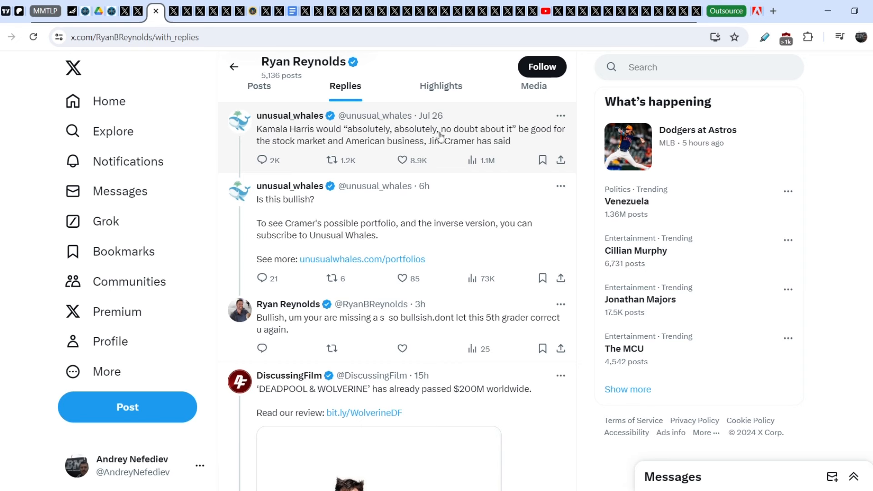
{"action": "mouse_move", "coordinate": [404, 152]}
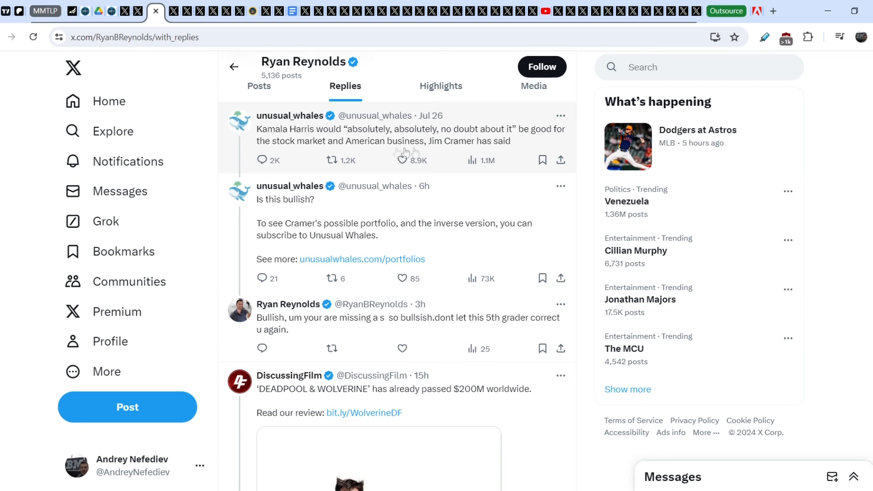
{"action": "mouse_move", "coordinate": [408, 153]}
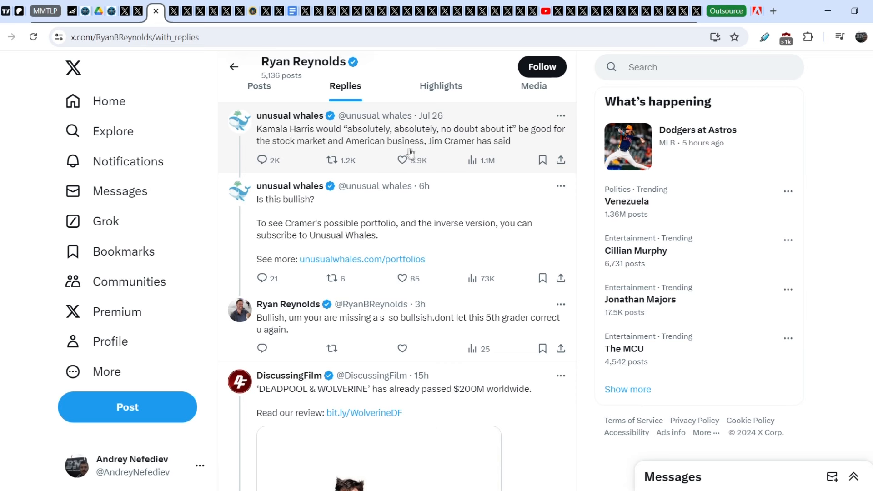
{"action": "mouse_move", "coordinate": [488, 150]}
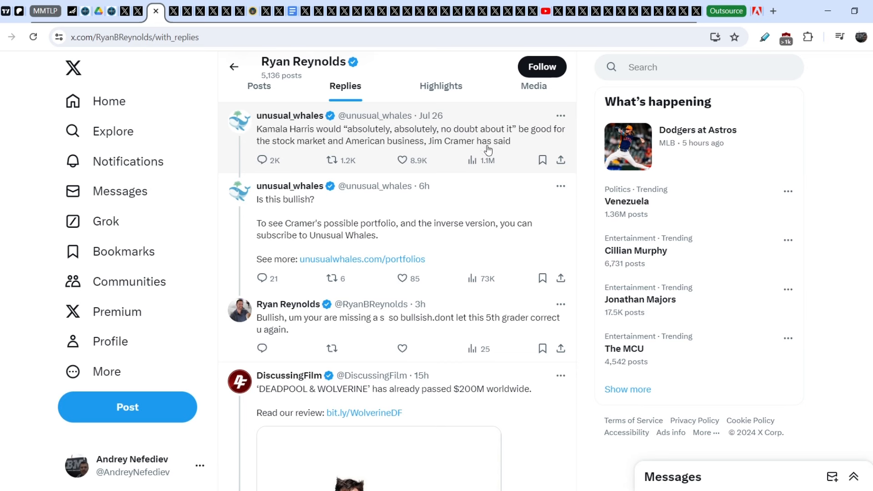
{"action": "mouse_move", "coordinate": [411, 137]}
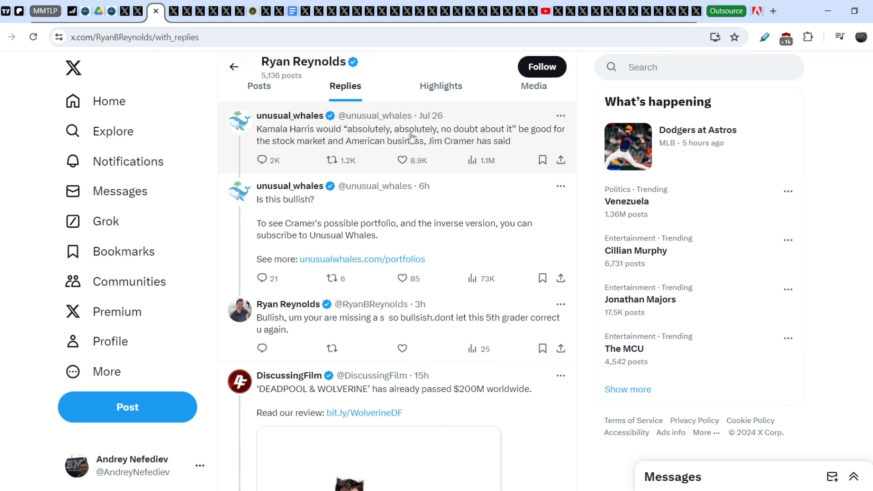
{"action": "mouse_move", "coordinate": [297, 246]}
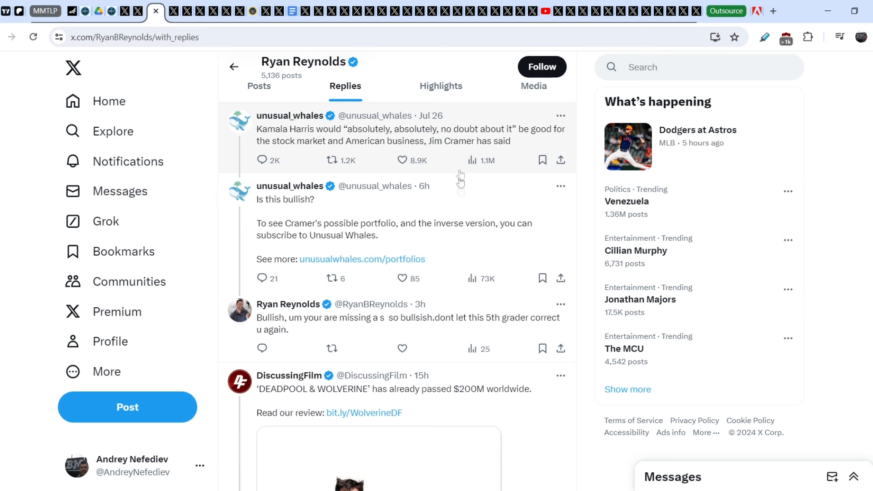
{"action": "mouse_move", "coordinate": [468, 223]}
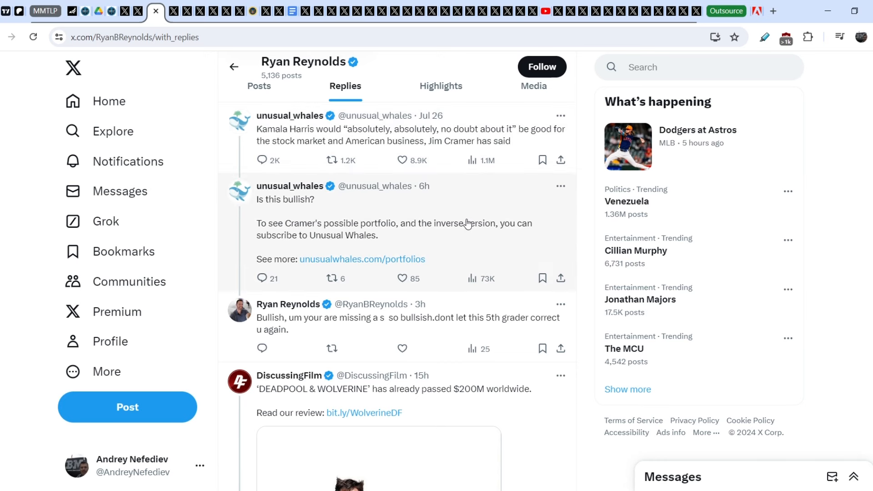
{"action": "mouse_move", "coordinate": [467, 208]}
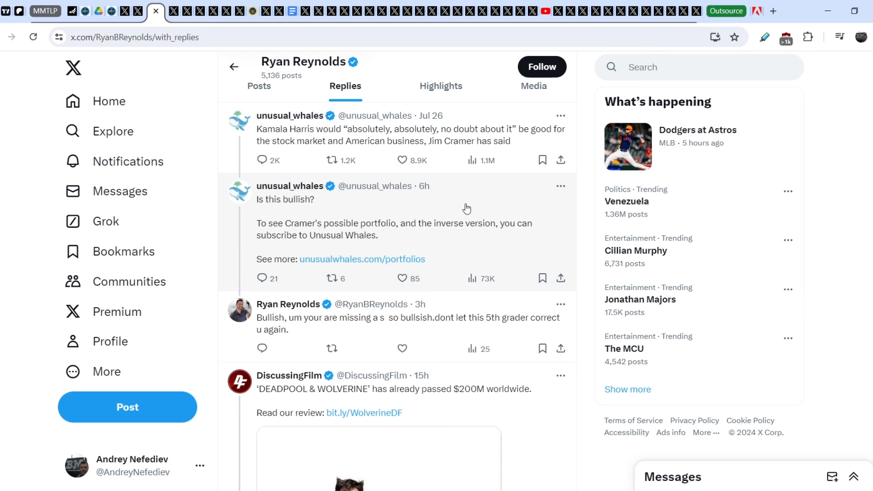
{"action": "mouse_move", "coordinate": [472, 212]}
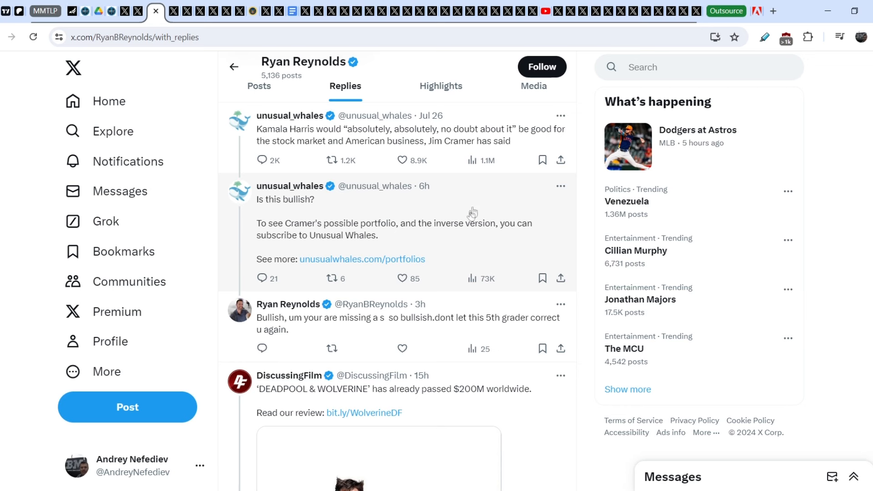
{"action": "mouse_move", "coordinate": [574, 255]}
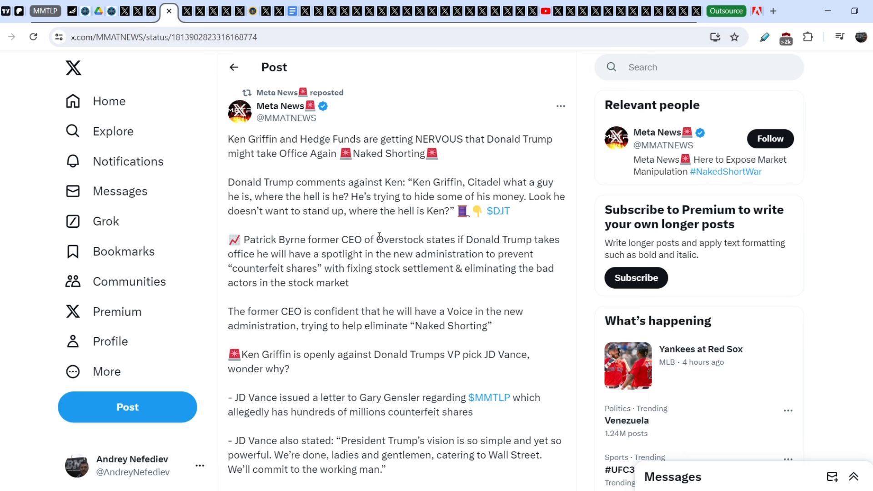
{"action": "mouse_move", "coordinate": [305, 174]}
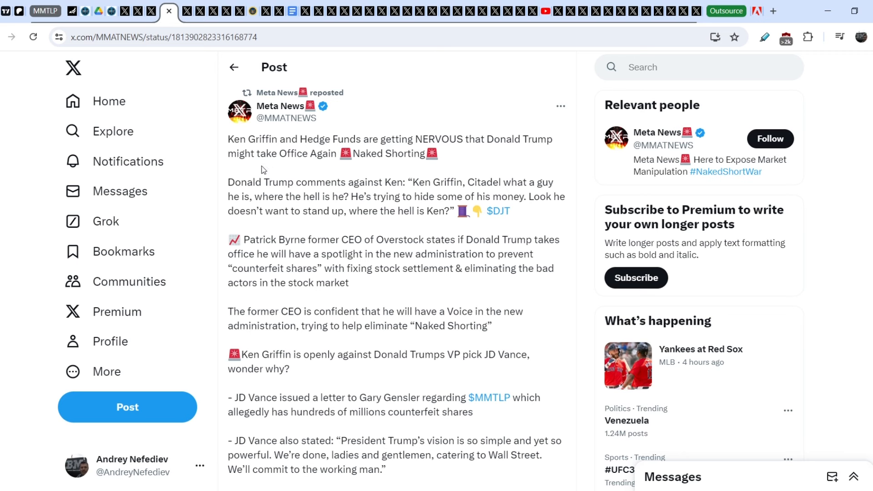
{"action": "mouse_move", "coordinate": [412, 158]}
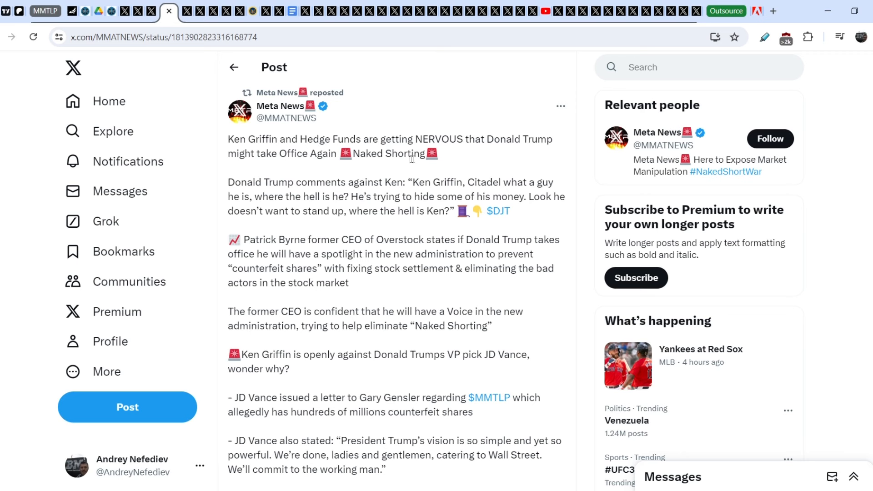
{"action": "mouse_move", "coordinate": [283, 184]}
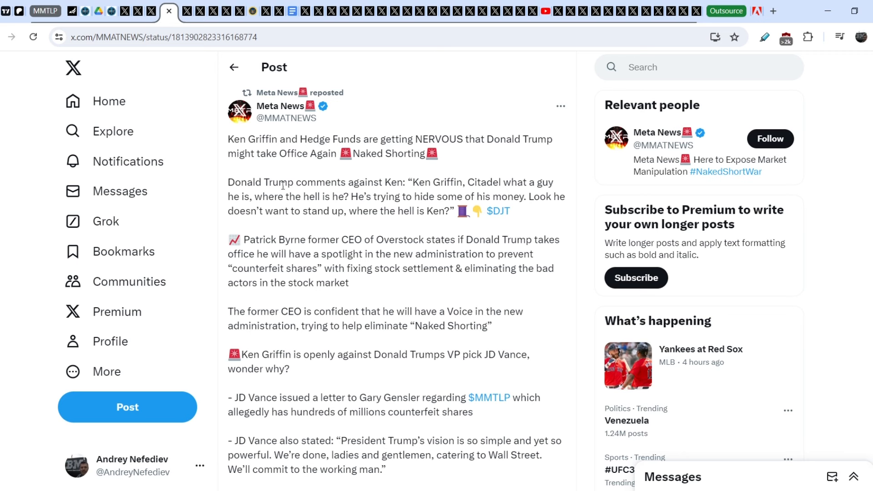
{"action": "mouse_move", "coordinate": [387, 176]}
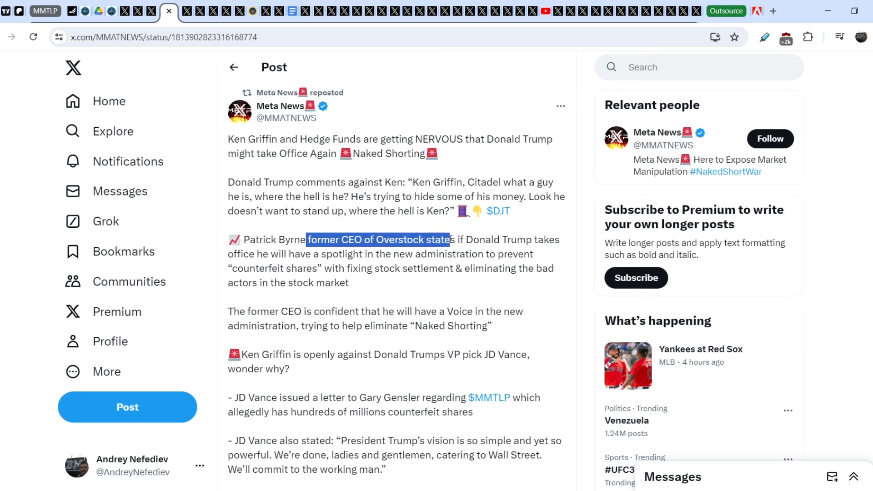
Step: Highlight the former Overstock CEO passage and Griffin opposing JD Vance, then move to the BusyBrands MMTLP tab
{"action": "left_click_drag", "start_coordinate": [450, 240], "coordinate": [344, 268]}
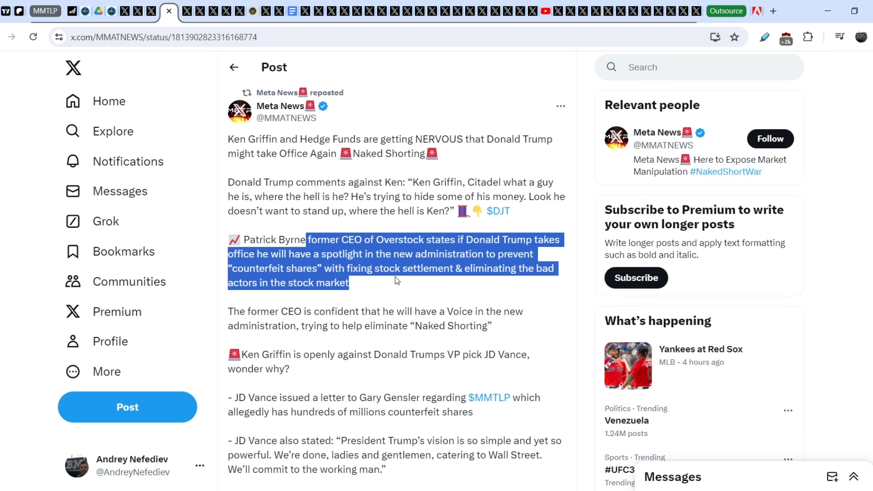
{"action": "mouse_move", "coordinate": [409, 288]}
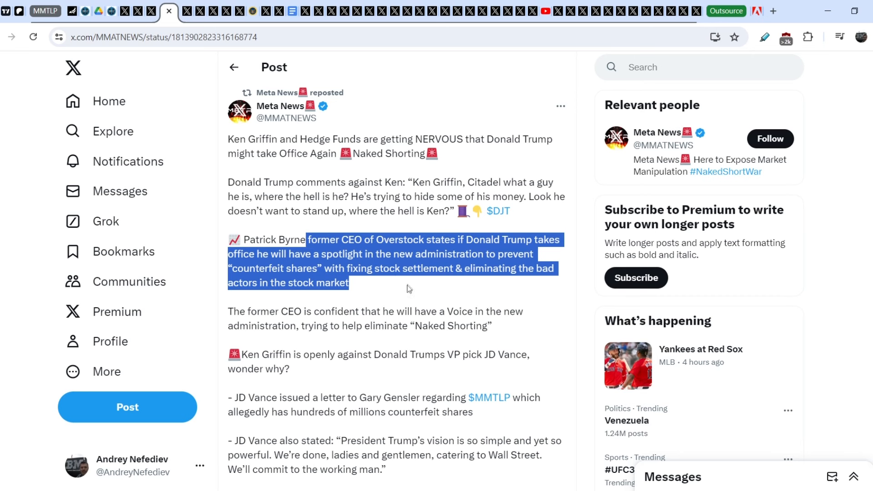
{"action": "mouse_move", "coordinate": [228, 319]}
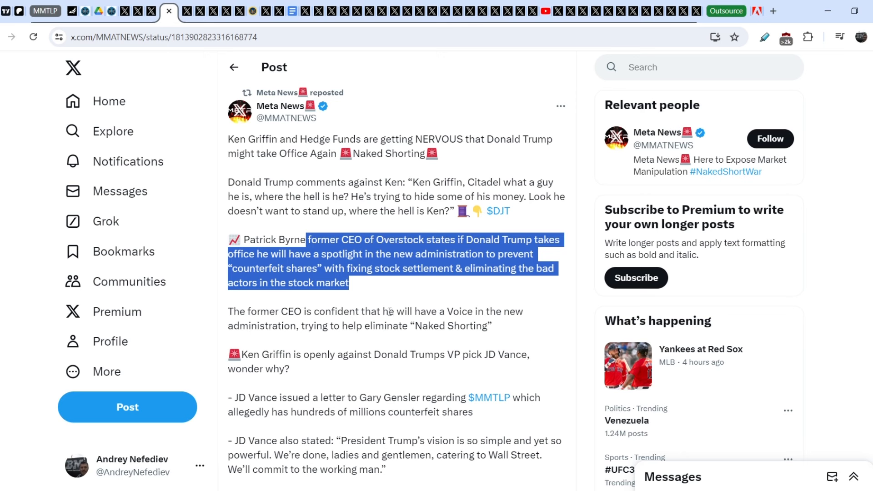
{"action": "mouse_move", "coordinate": [371, 322]}
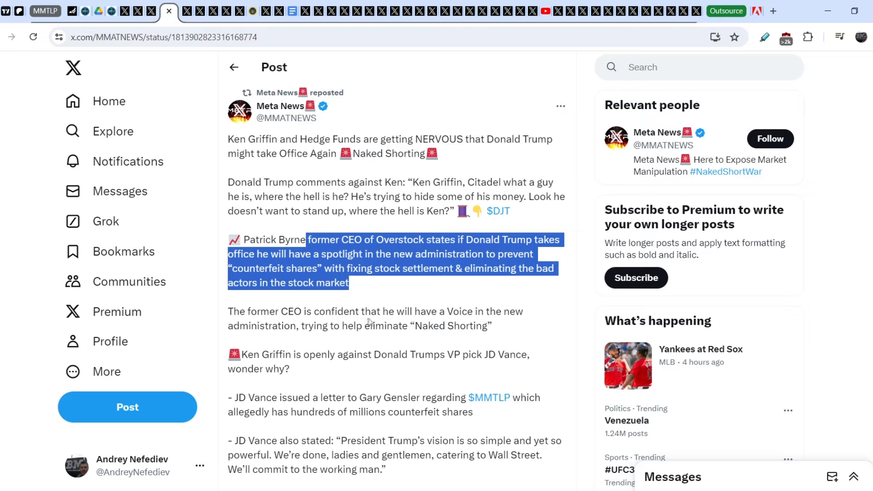
{"action": "scroll", "scroll_direction": "down", "scroll_amount": 3}
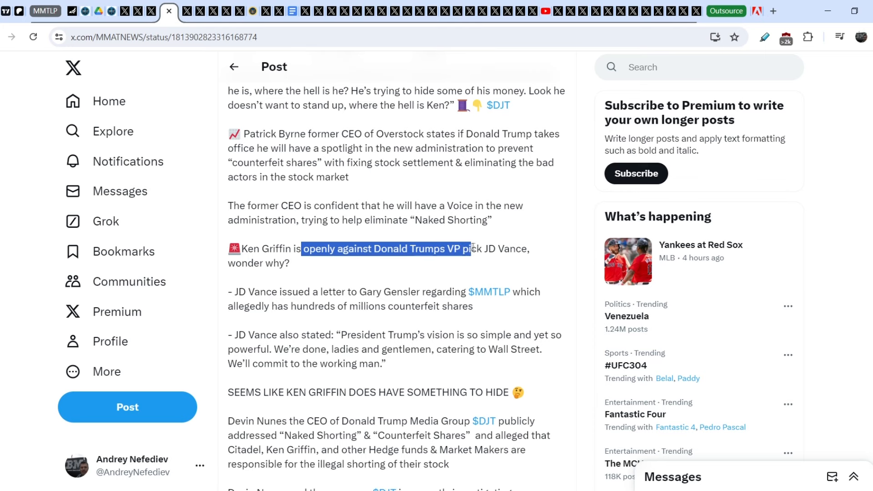
{"action": "left_click_drag", "start_coordinate": [470, 248], "coordinate": [524, 249]}
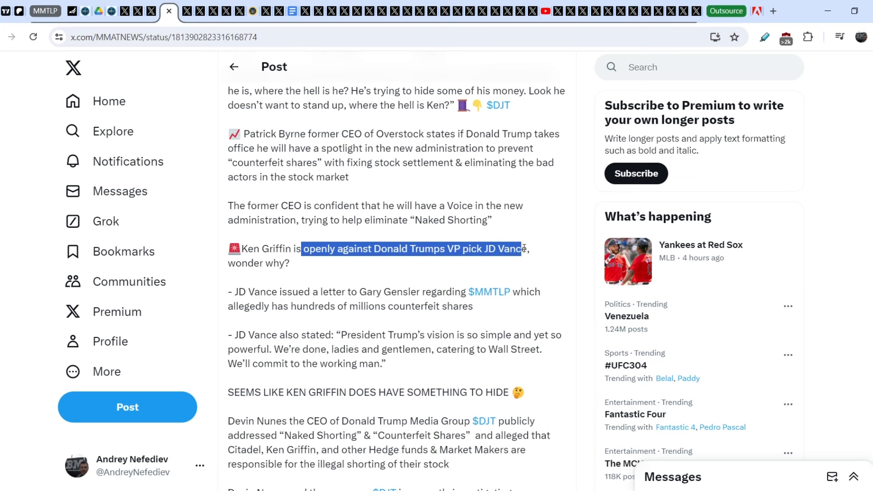
{"action": "scroll", "scroll_direction": "down", "scroll_amount": 3}
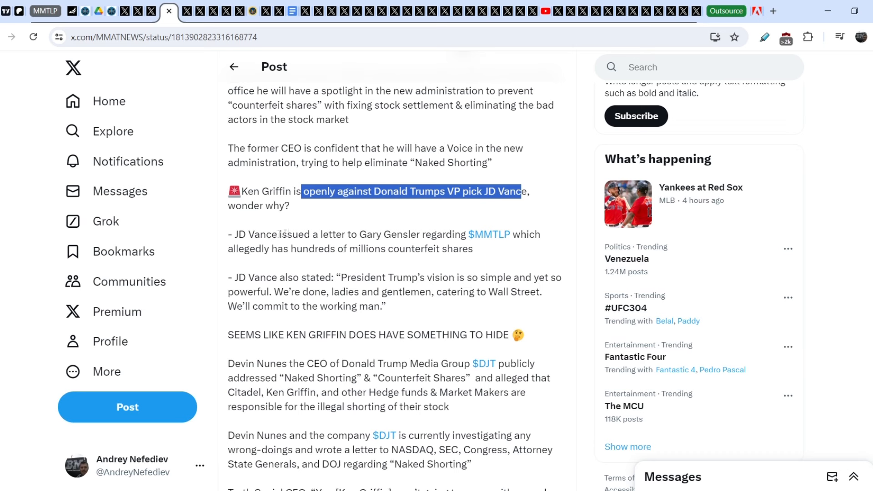
{"action": "mouse_move", "coordinate": [428, 237]}
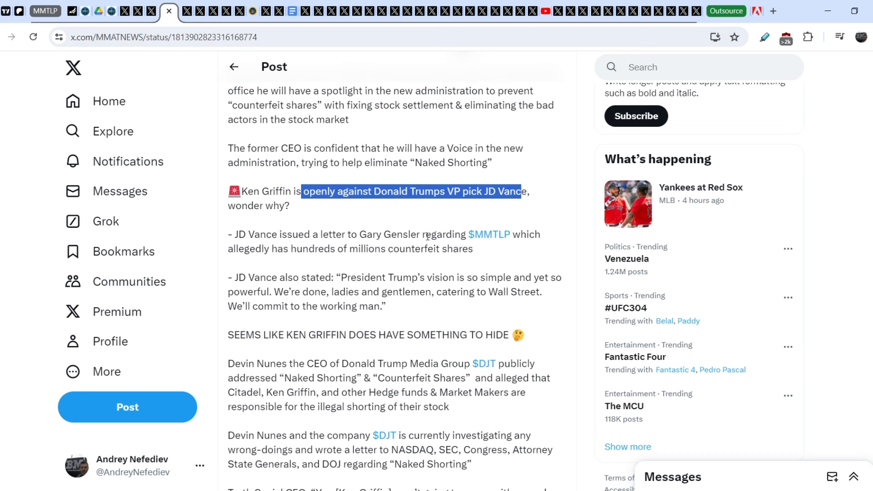
{"action": "mouse_move", "coordinate": [282, 262]}
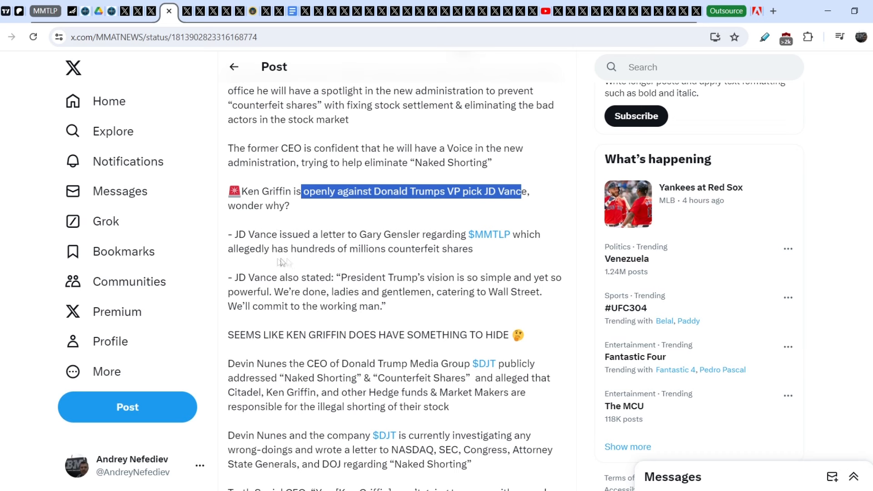
{"action": "mouse_move", "coordinate": [346, 254]}
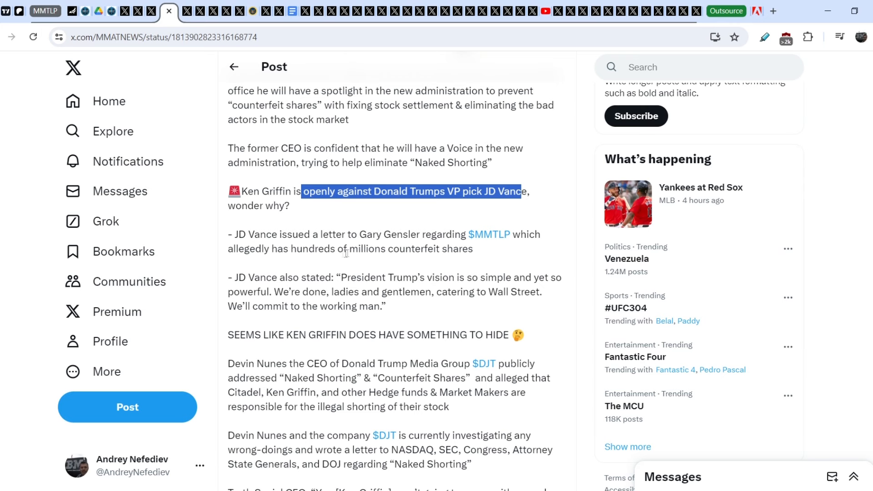
{"action": "mouse_move", "coordinate": [309, 46]}
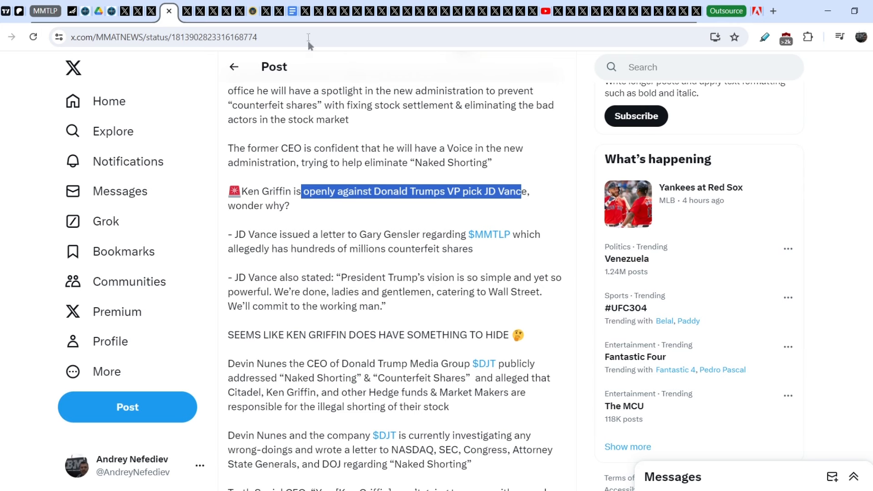
{"action": "left_click", "coordinate": [229, 10]}
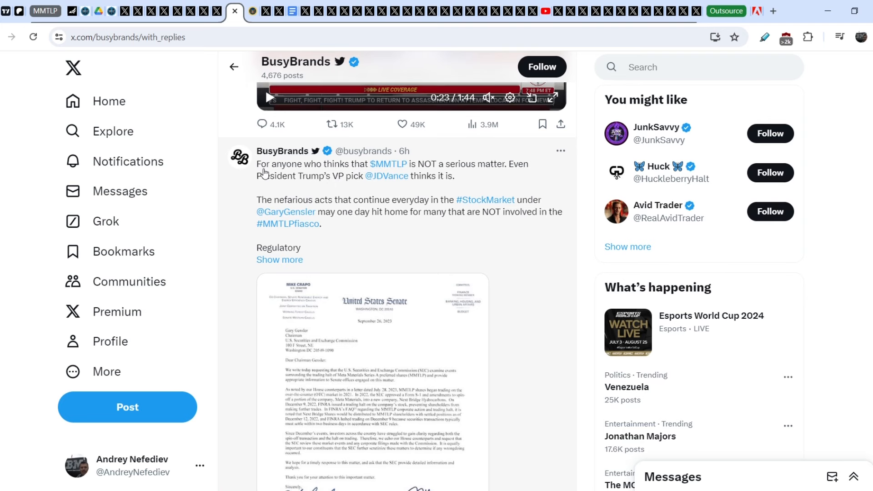
{"action": "mouse_move", "coordinate": [402, 176]}
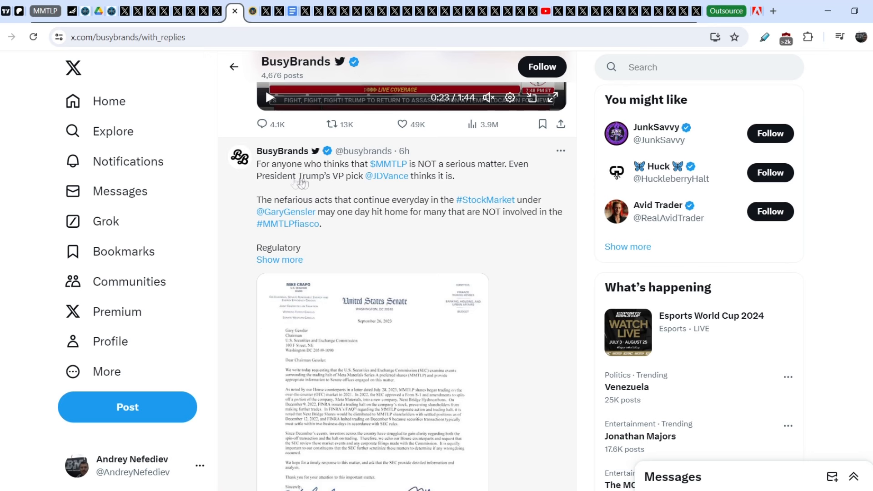
{"action": "mouse_move", "coordinate": [390, 188]}
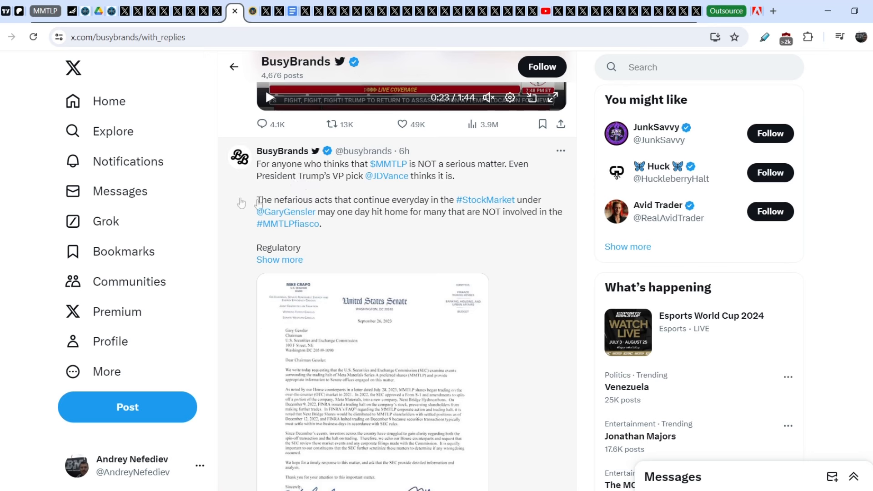
{"action": "mouse_move", "coordinate": [346, 207]}
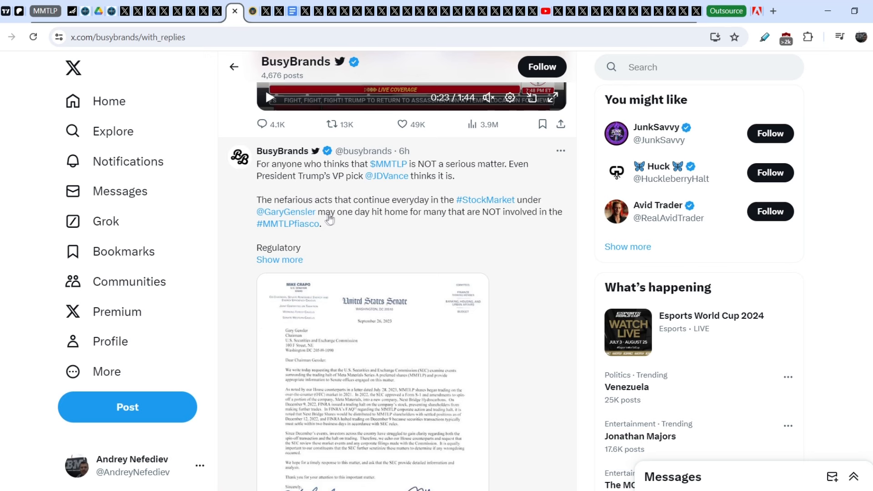
{"action": "mouse_move", "coordinate": [425, 223]}
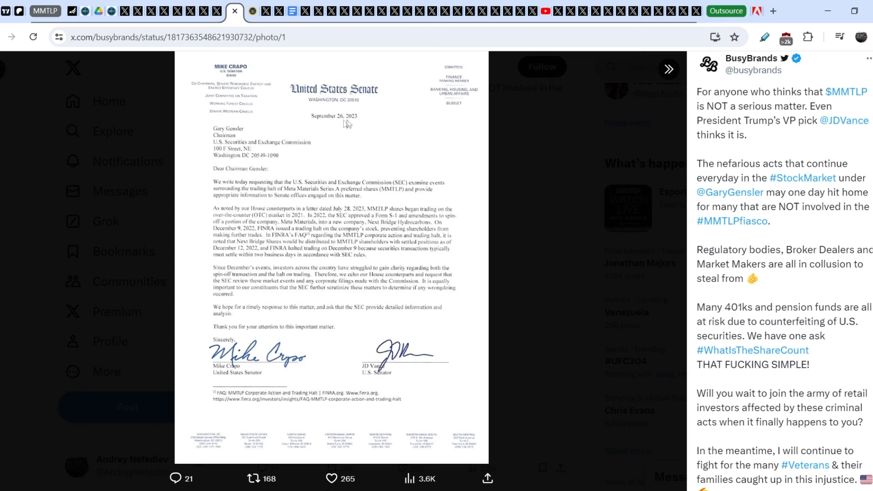
{"action": "mouse_move", "coordinate": [387, 391]}
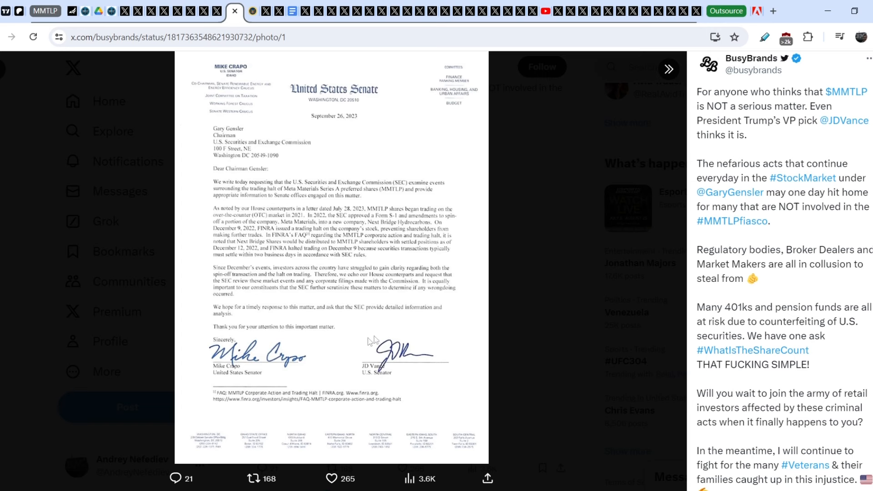
{"action": "mouse_move", "coordinate": [421, 367]}
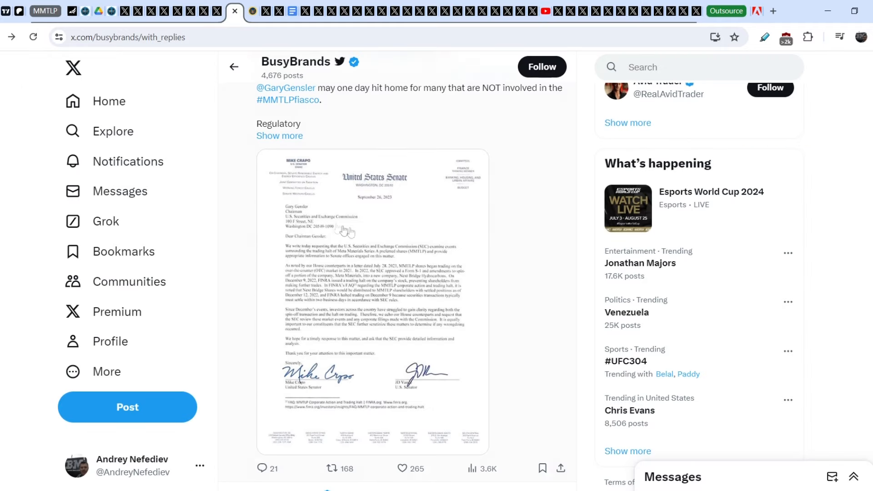
{"action": "mouse_move", "coordinate": [542, 272]}
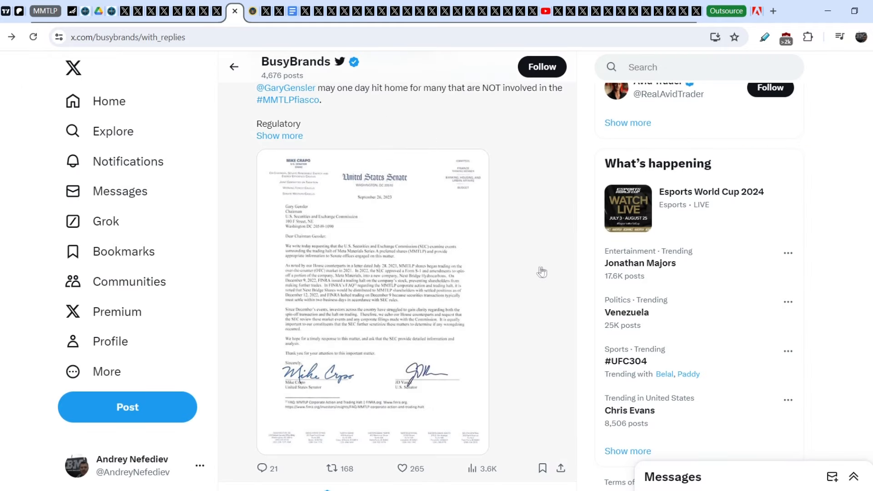
{"action": "mouse_move", "coordinate": [536, 259]}
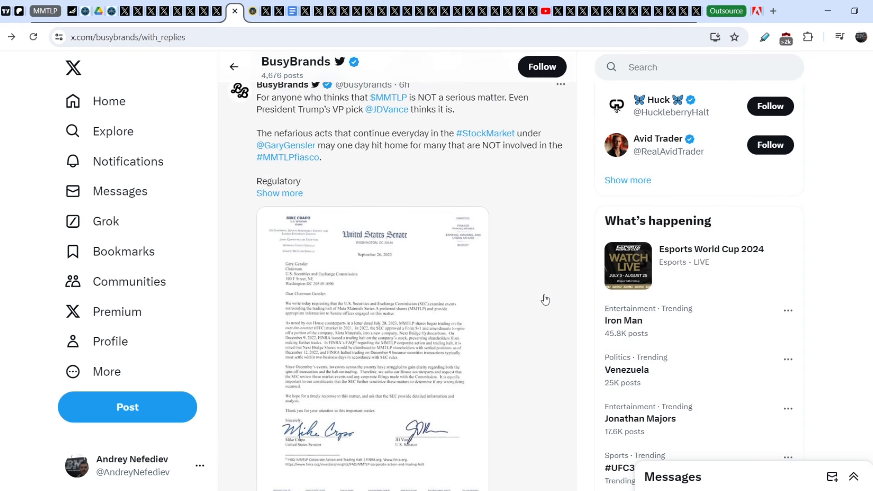
{"action": "mouse_move", "coordinate": [559, 297]}
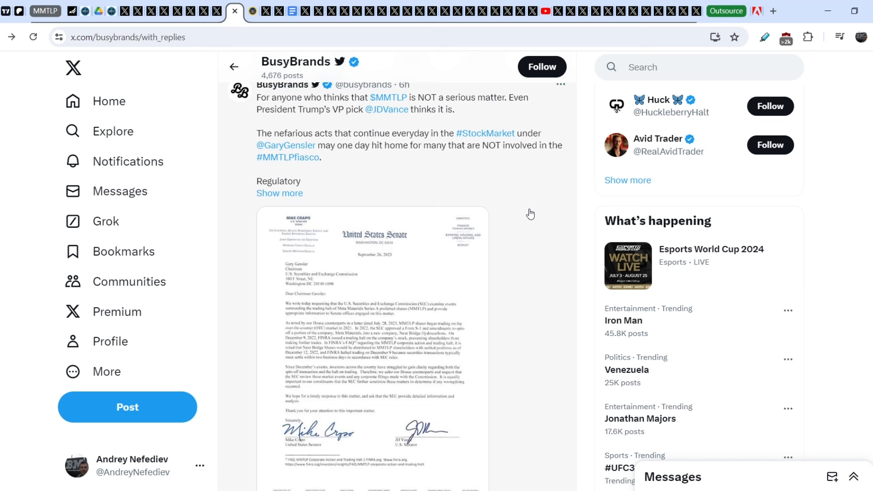
{"action": "mouse_move", "coordinate": [534, 215]}
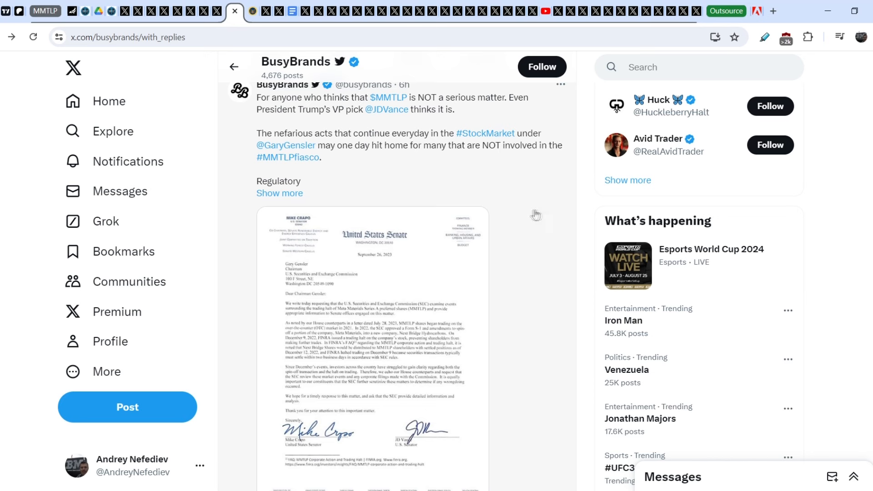
{"action": "mouse_move", "coordinate": [548, 212]}
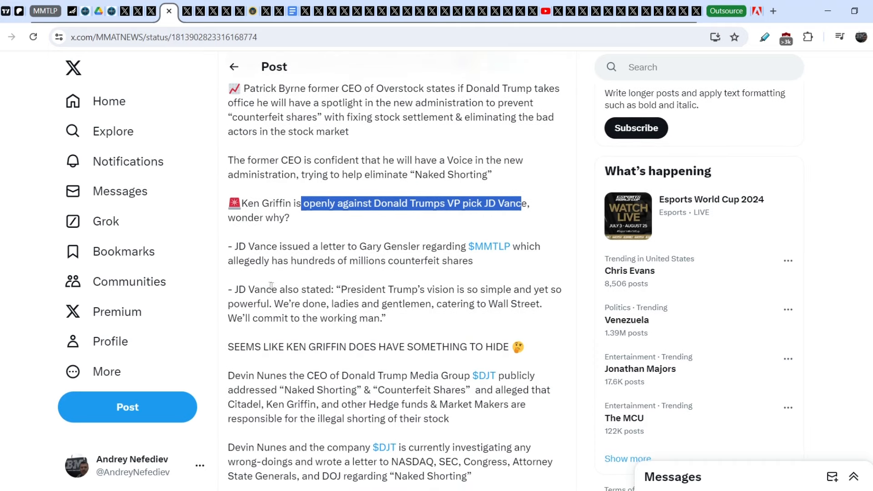
Step: Highlight JD Vance's Wall Street quote and read down to the illegal-shorting claim
{"action": "left_click_drag", "start_coordinate": [278, 289], "coordinate": [451, 304]}
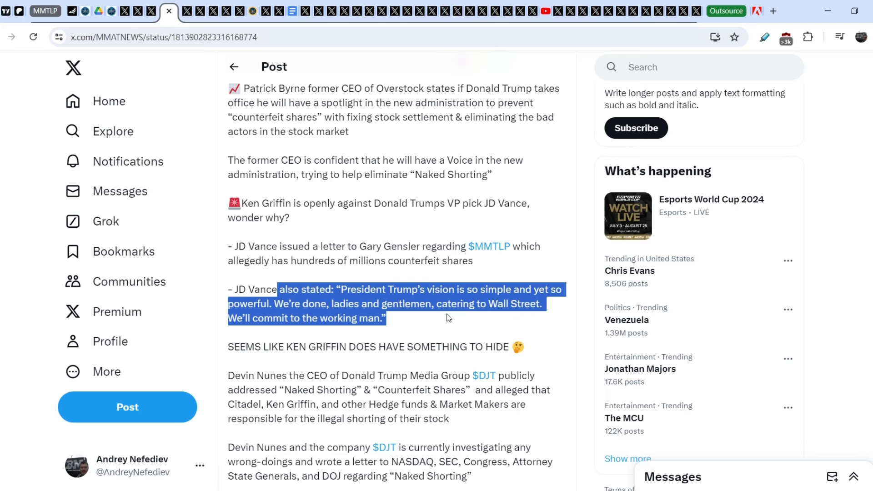
{"action": "mouse_move", "coordinate": [422, 327]}
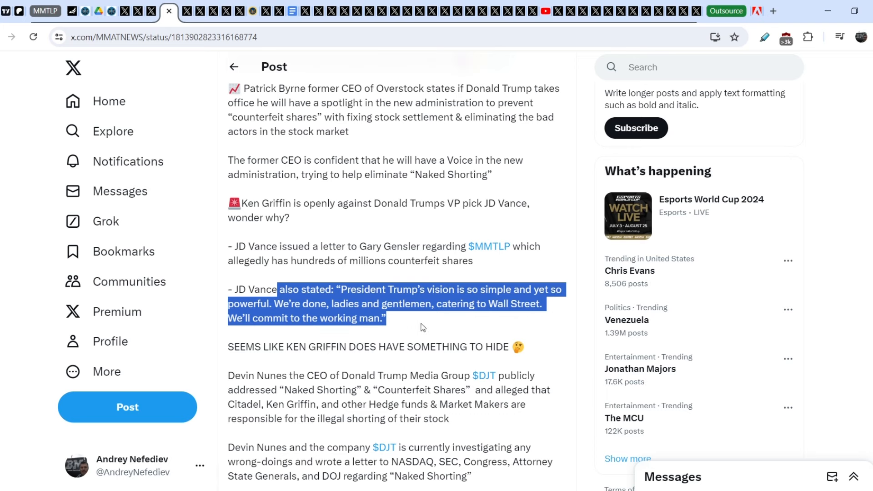
{"action": "scroll", "scroll_direction": "down", "scroll_amount": 3}
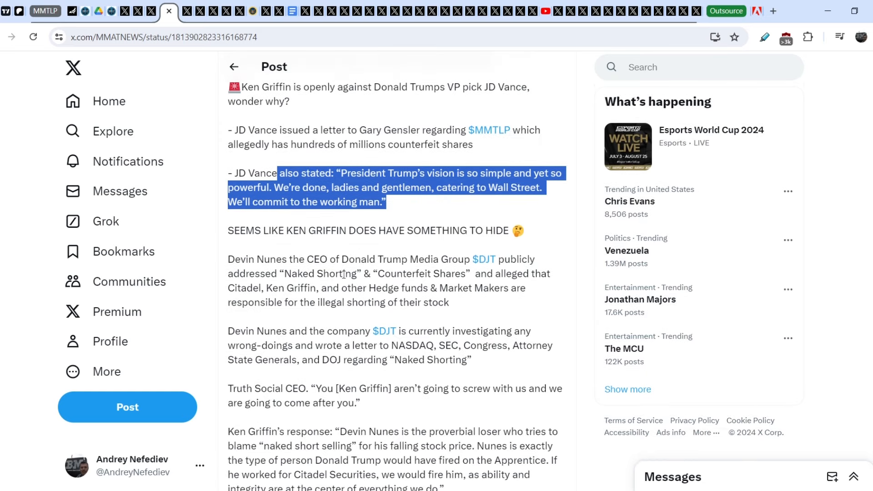
{"action": "mouse_move", "coordinate": [515, 272]}
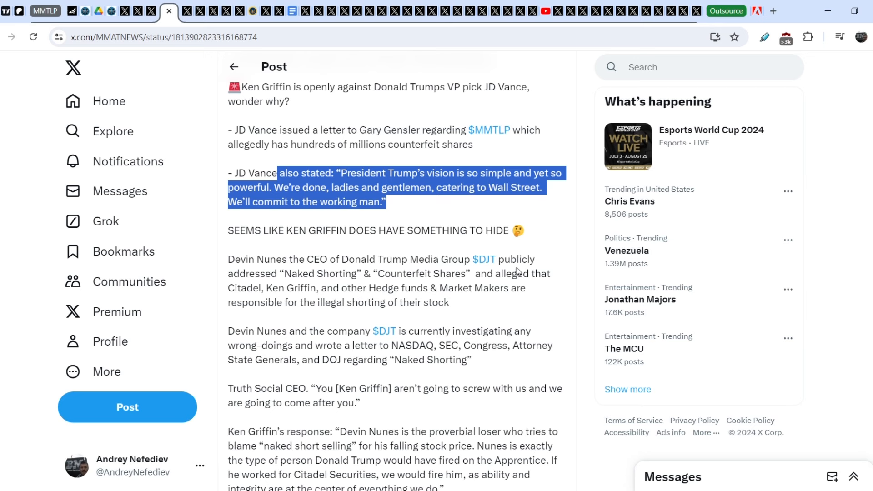
{"action": "mouse_move", "coordinate": [415, 272]}
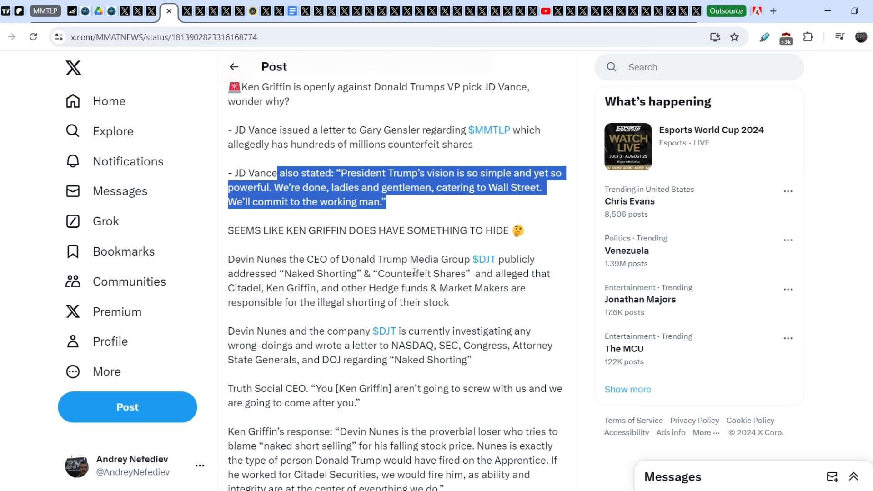
{"action": "scroll", "scroll_direction": "down", "scroll_amount": 3}
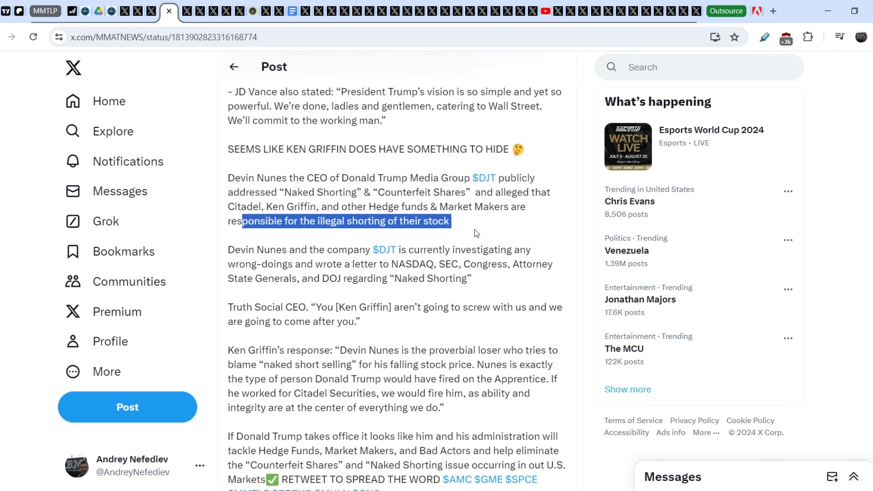
{"action": "scroll", "scroll_direction": "down", "scroll_amount": 3}
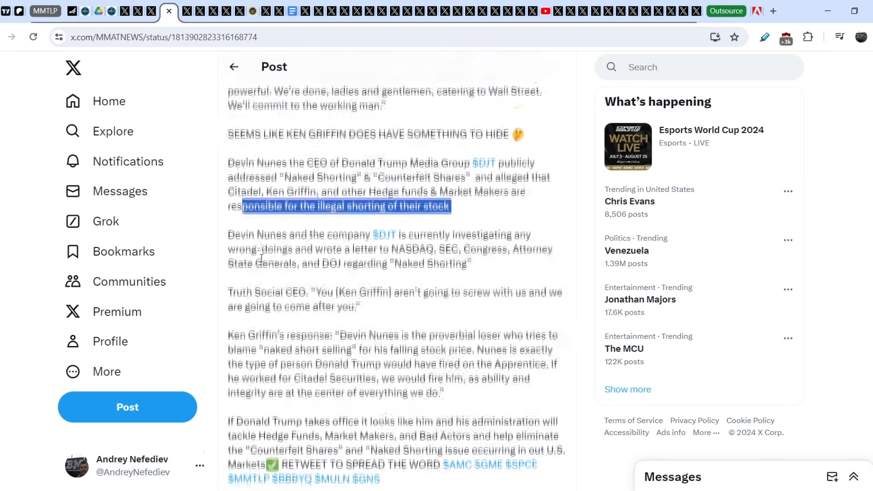
{"action": "scroll", "scroll_direction": "down", "scroll_amount": 3}
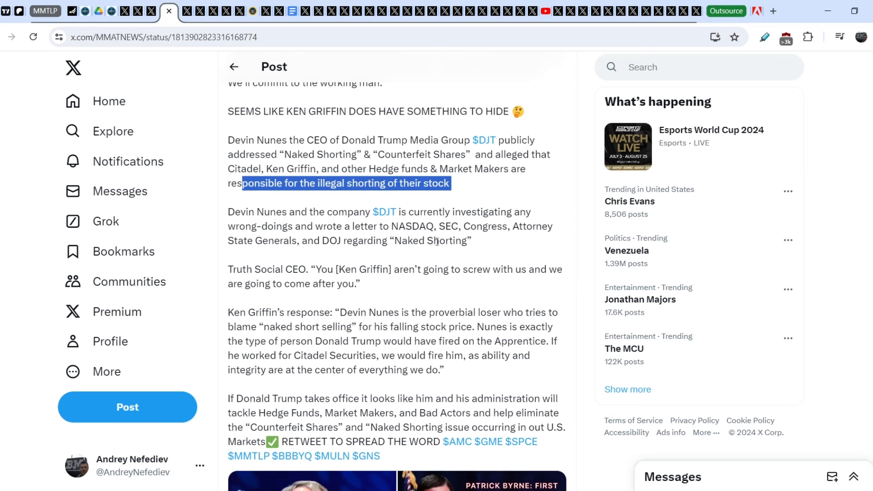
{"action": "scroll", "scroll_direction": "down", "scroll_amount": 3}
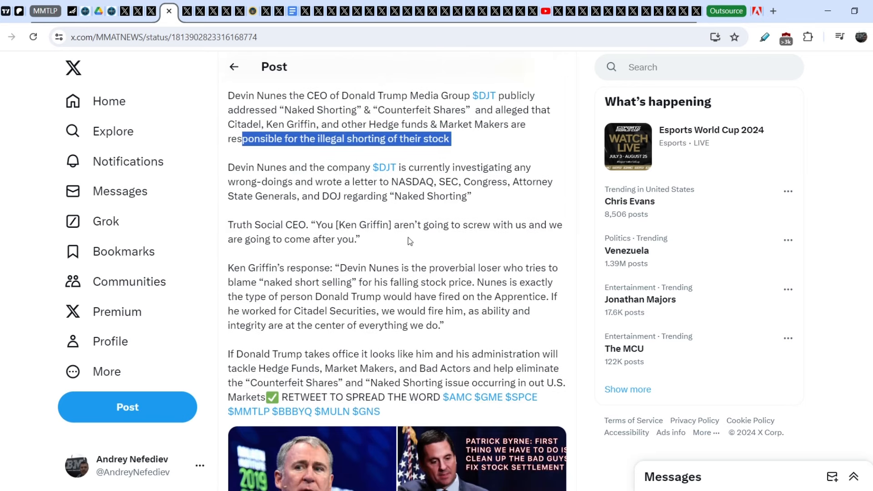
{"action": "mouse_move", "coordinate": [492, 228]}
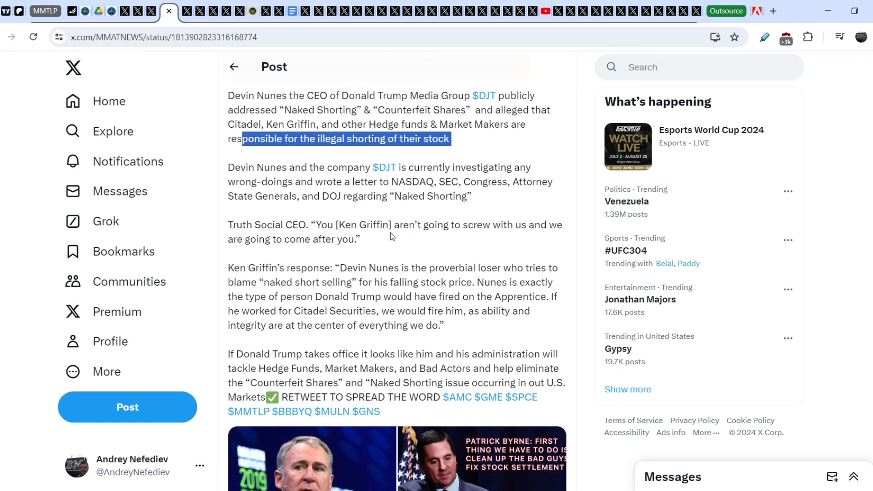
{"action": "scroll", "scroll_direction": "down", "scroll_amount": 3}
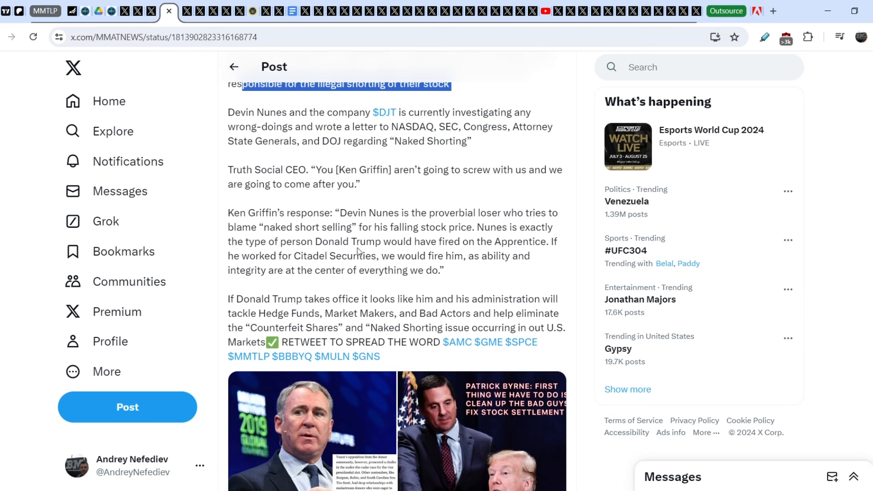
{"action": "mouse_move", "coordinate": [475, 240]}
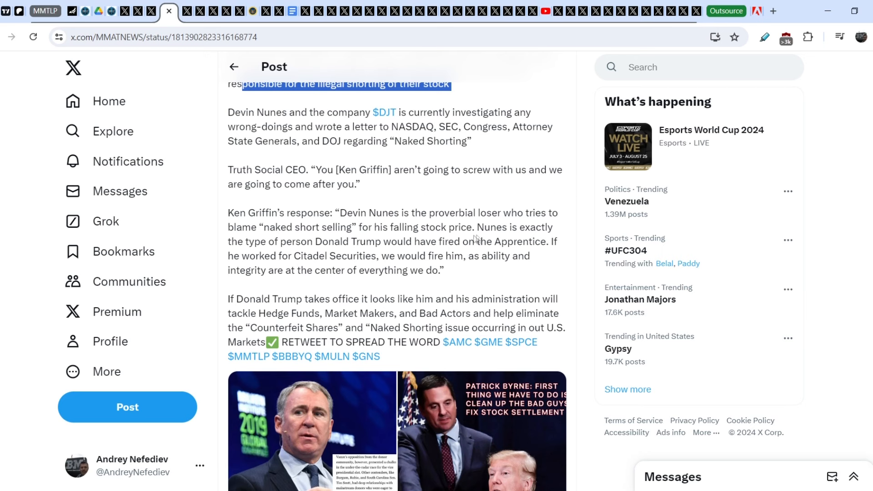
{"action": "mouse_move", "coordinate": [300, 246]}
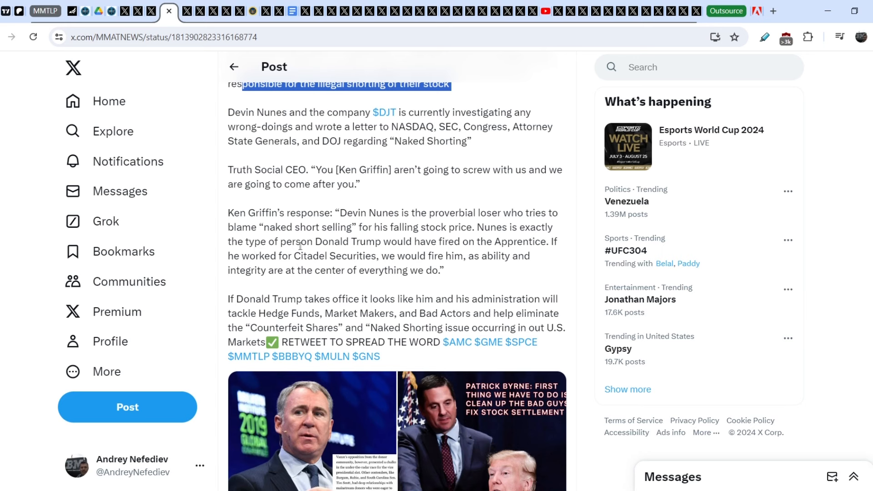
{"action": "mouse_move", "coordinate": [435, 244]}
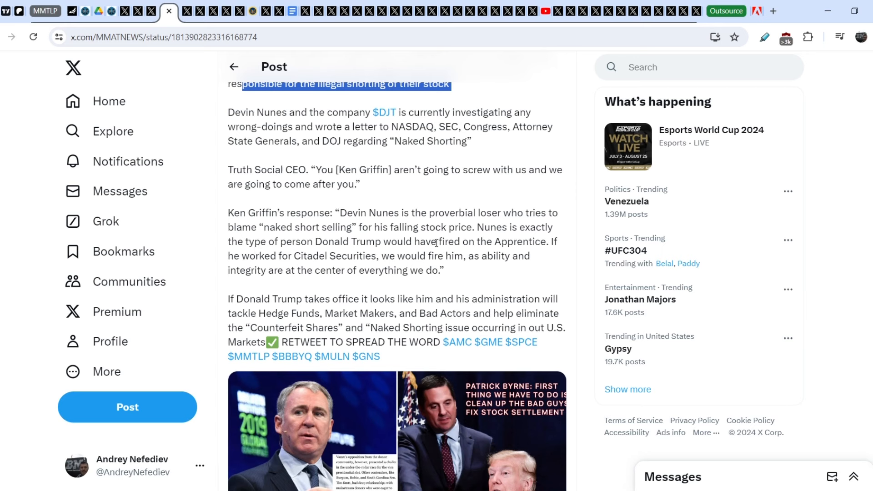
{"action": "mouse_move", "coordinate": [248, 259]}
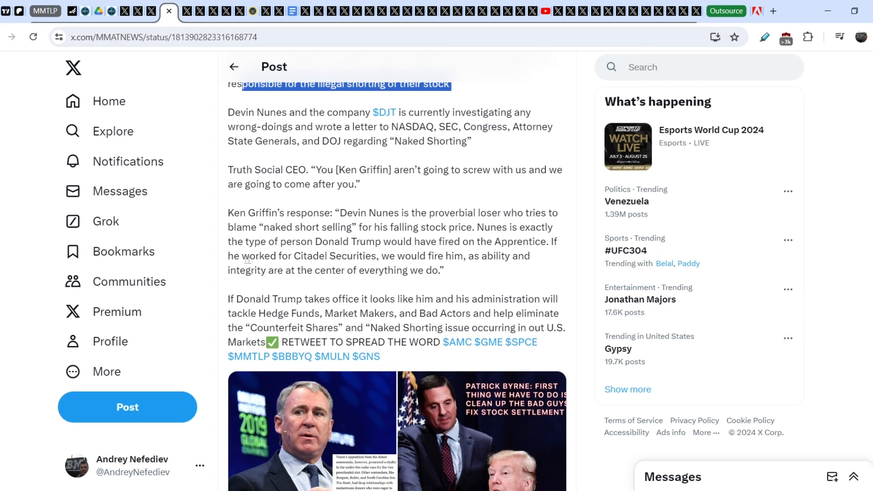
{"action": "mouse_move", "coordinate": [386, 269]}
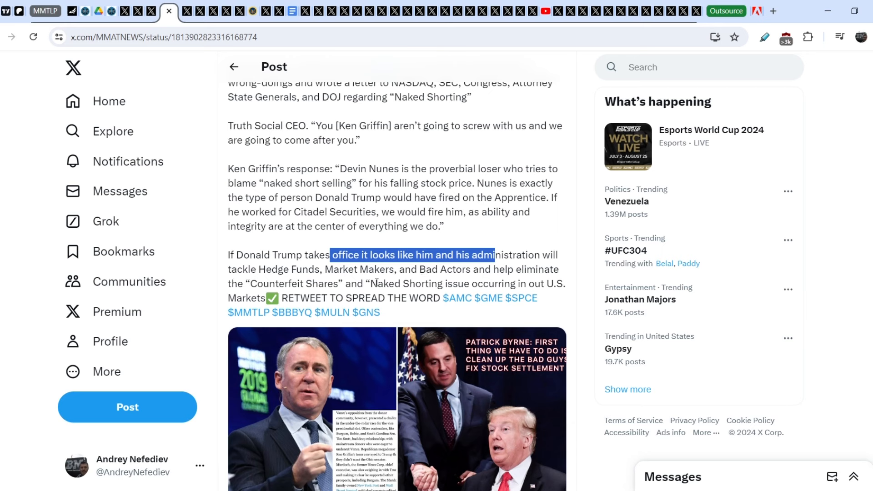
{"action": "mouse_move", "coordinate": [437, 283]}
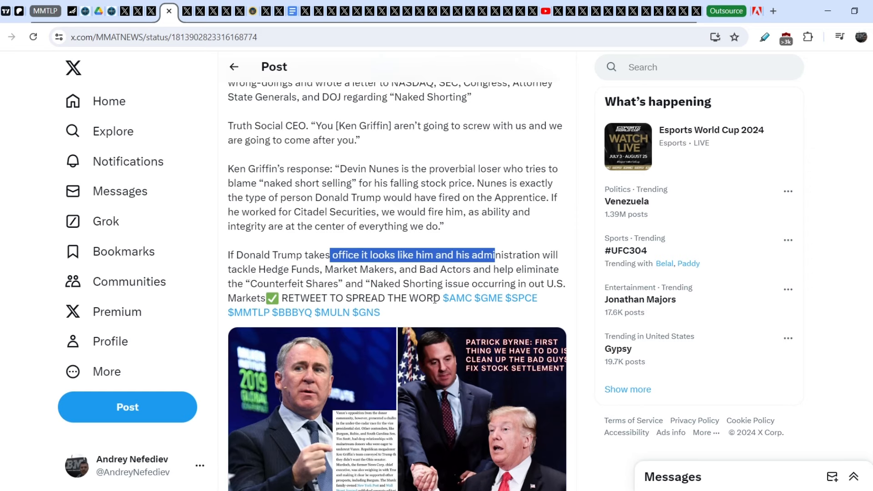
{"action": "scroll", "scroll_direction": "down", "scroll_amount": 3}
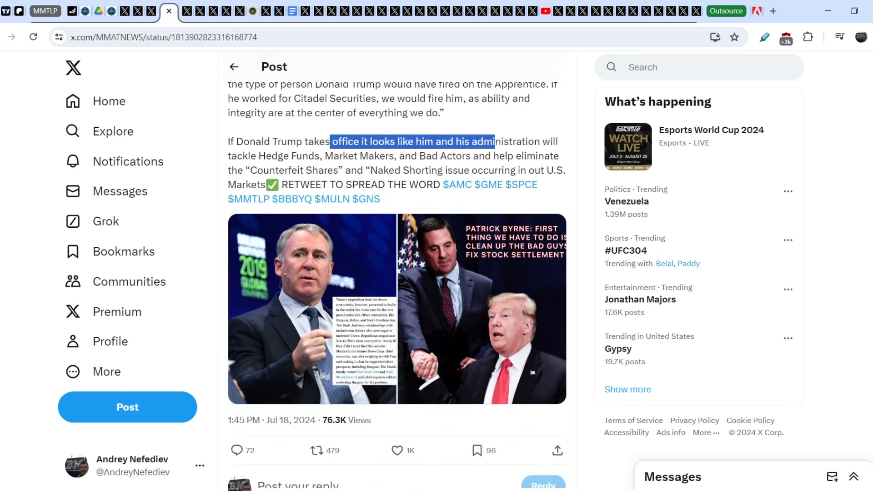
{"action": "mouse_move", "coordinate": [324, 278]}
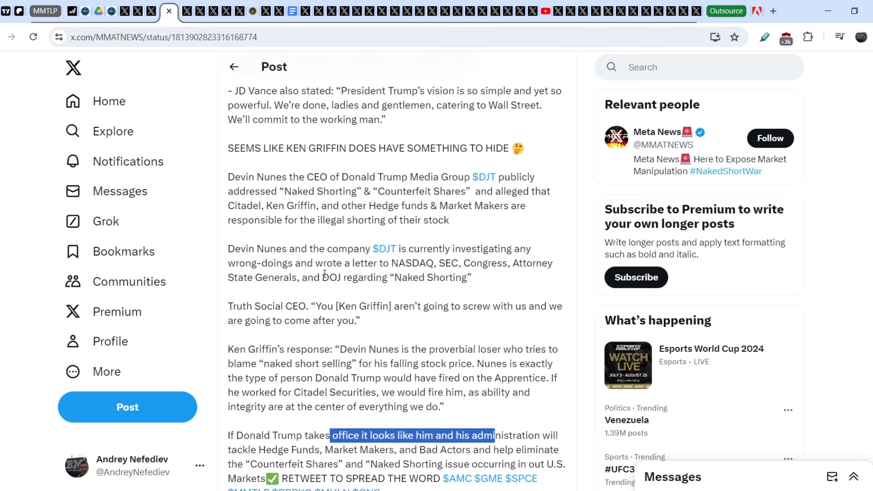
{"action": "mouse_move", "coordinate": [328, 305]}
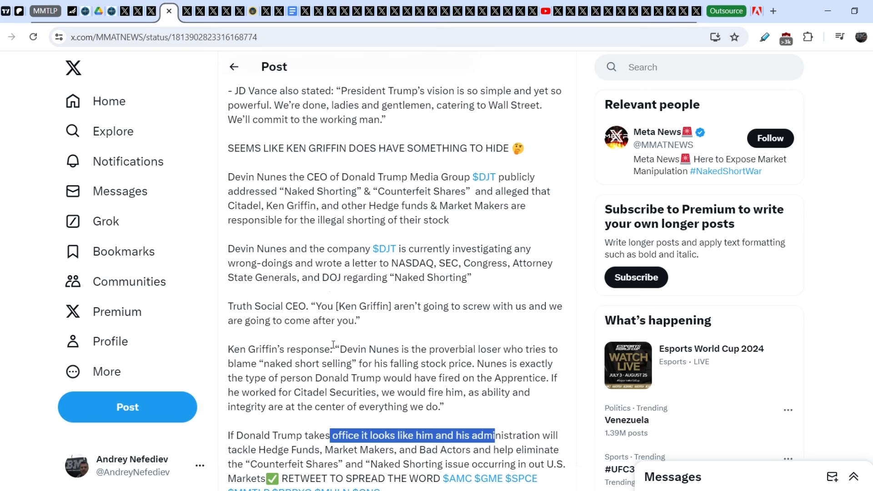
{"action": "mouse_move", "coordinate": [245, 461]}
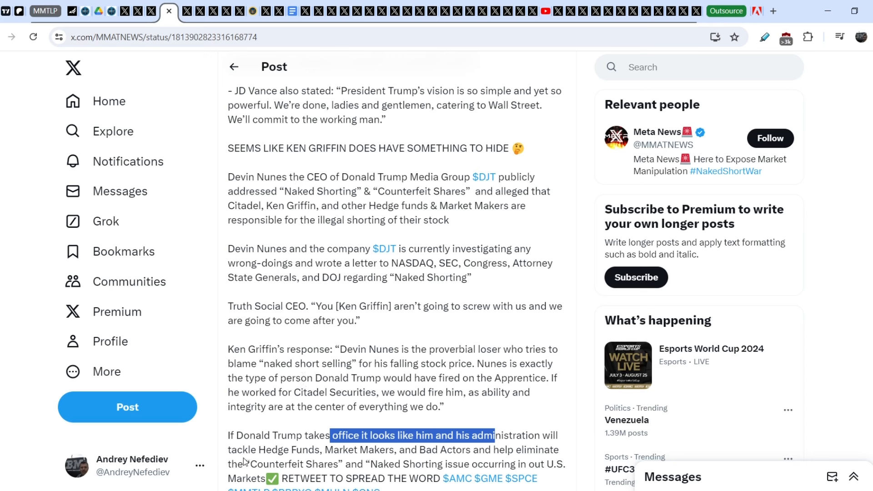
{"action": "mouse_move", "coordinate": [217, 375]}
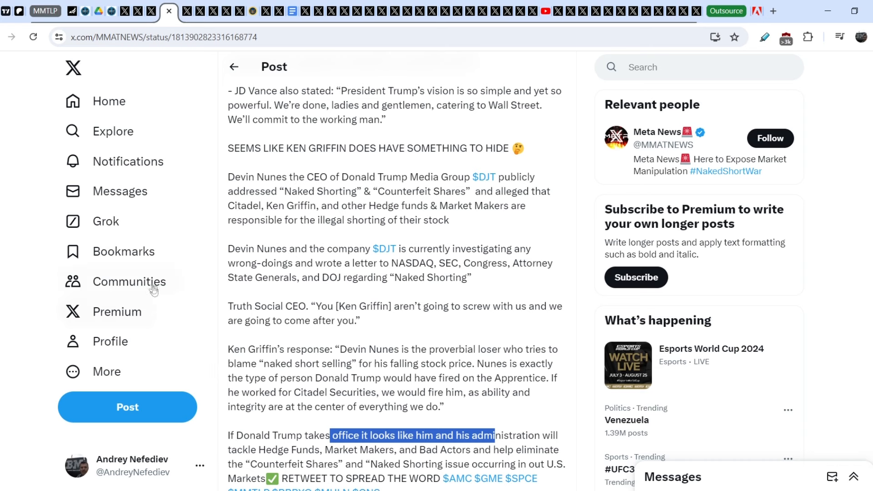
{"action": "mouse_move", "coordinate": [217, 4]}
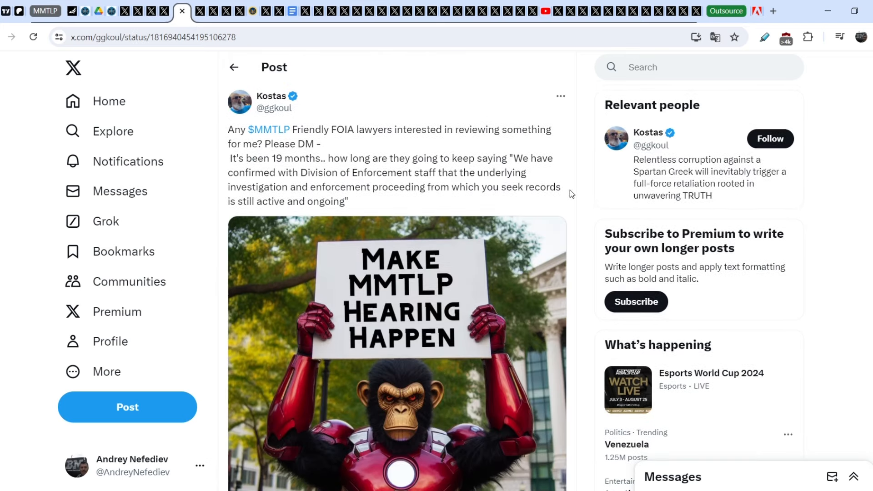
{"action": "mouse_move", "coordinate": [496, 216]}
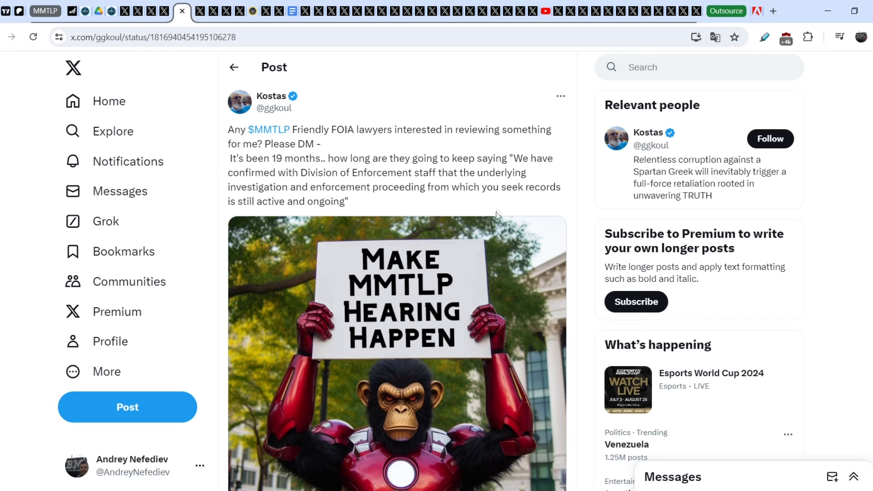
Step: Scroll Kostas' post asking for MMTLP-friendly FOIA lawyers with the hearing image
{"action": "scroll", "scroll_direction": "down", "scroll_amount": 3}
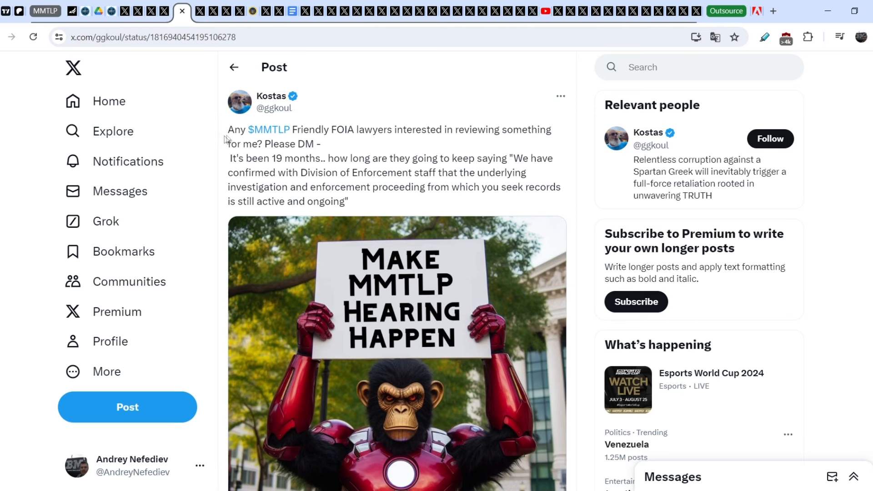
{"action": "mouse_move", "coordinate": [413, 139]}
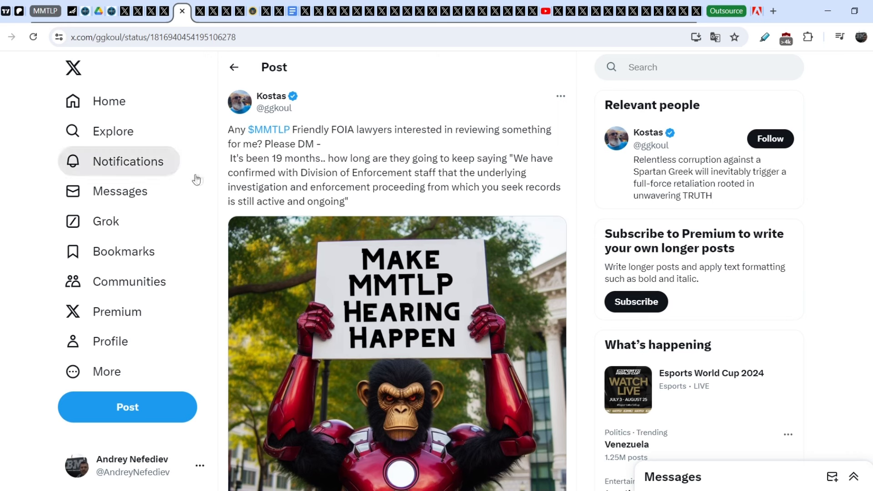
{"action": "mouse_move", "coordinate": [263, 175]}
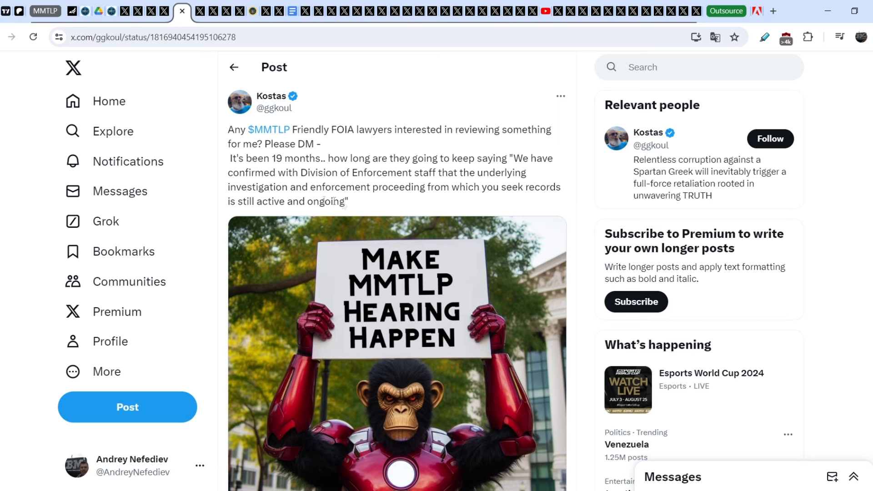
{"action": "mouse_move", "coordinate": [376, 169]}
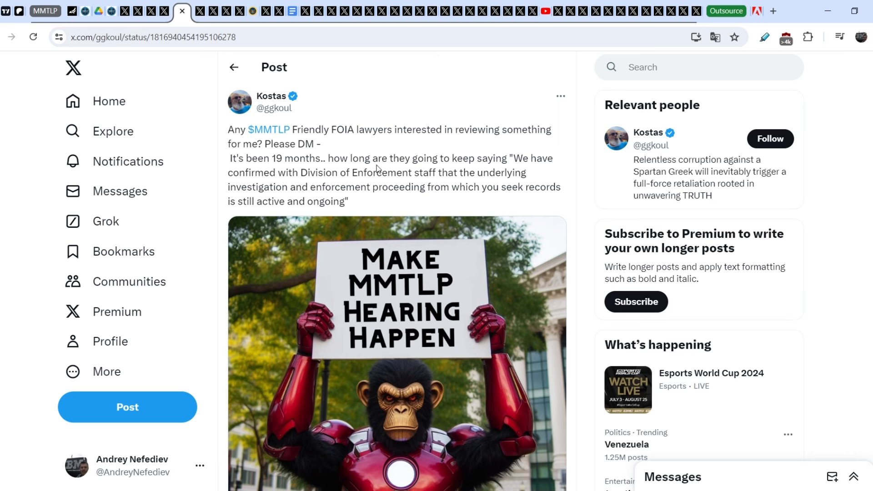
{"action": "mouse_move", "coordinate": [391, 201]}
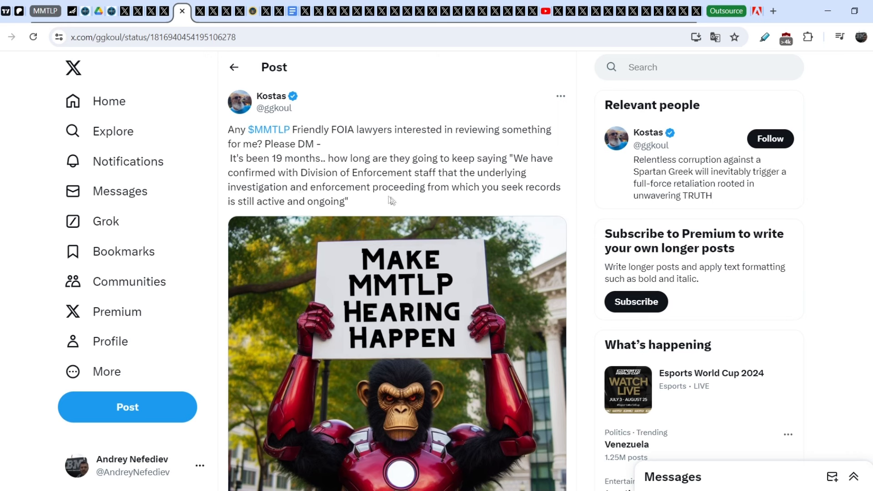
{"action": "mouse_move", "coordinate": [371, 201]}
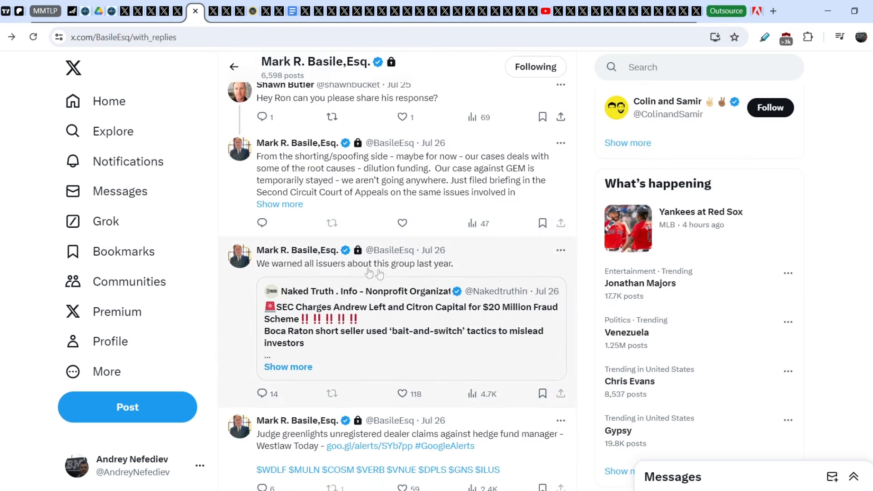
{"action": "mouse_move", "coordinate": [408, 341]}
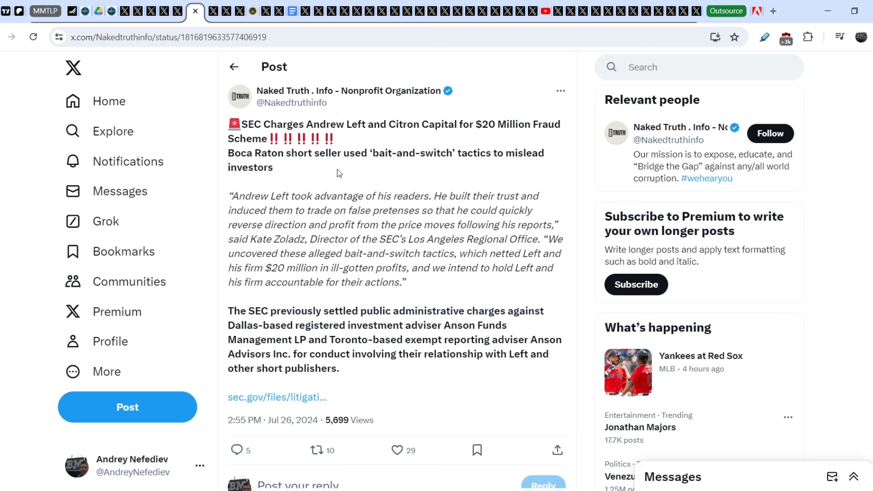
{"action": "mouse_move", "coordinate": [327, 174]}
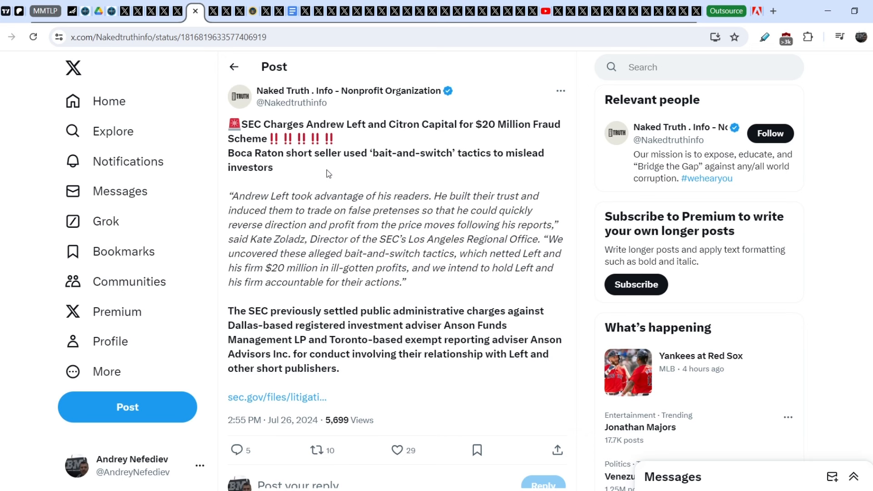
{"action": "mouse_move", "coordinate": [476, 167]}
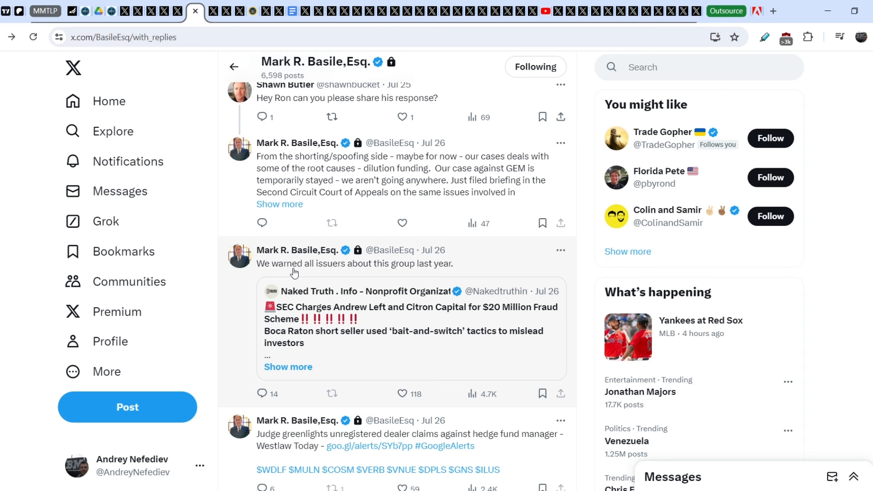
{"action": "mouse_move", "coordinate": [448, 344]}
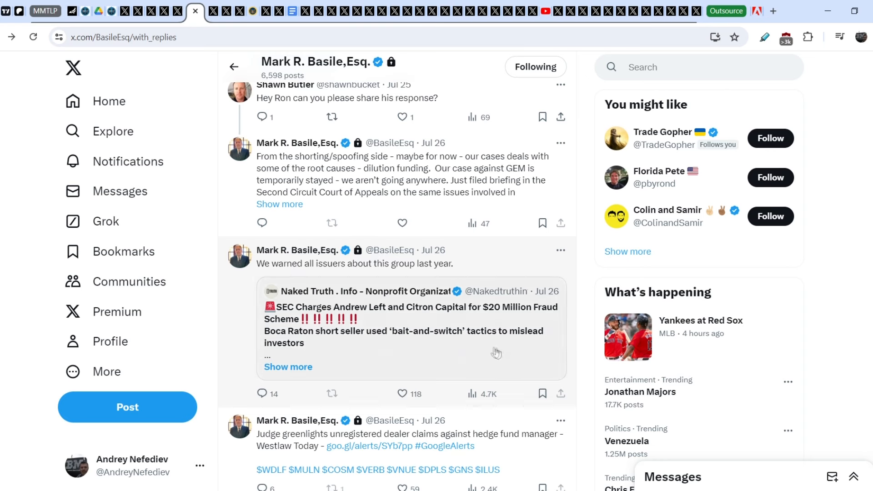
{"action": "mouse_move", "coordinate": [410, 322]}
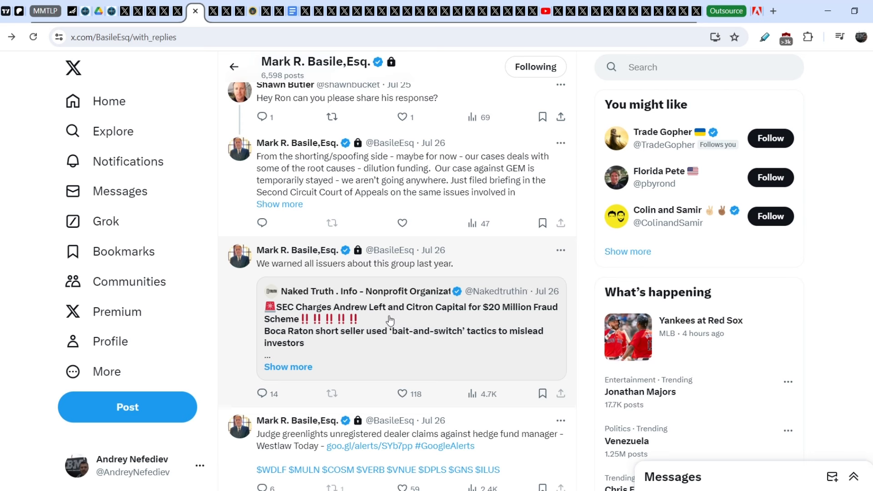
{"action": "mouse_move", "coordinate": [411, 318]}
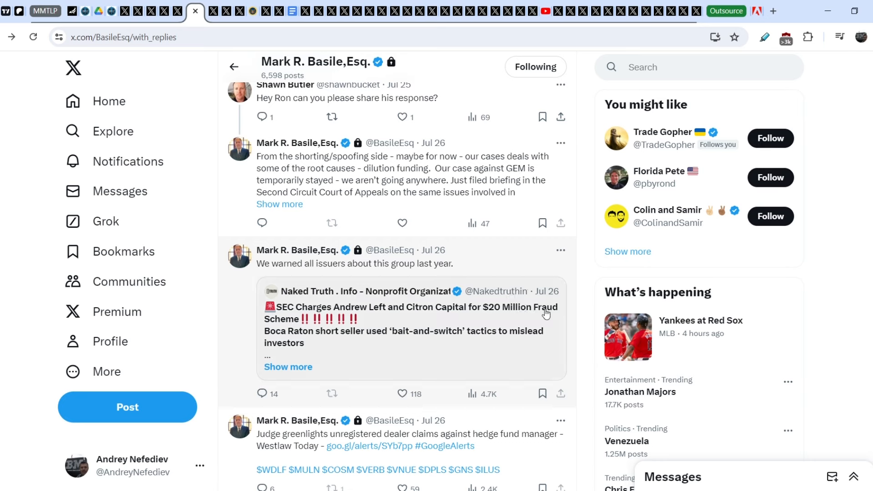
{"action": "mouse_move", "coordinate": [461, 339]}
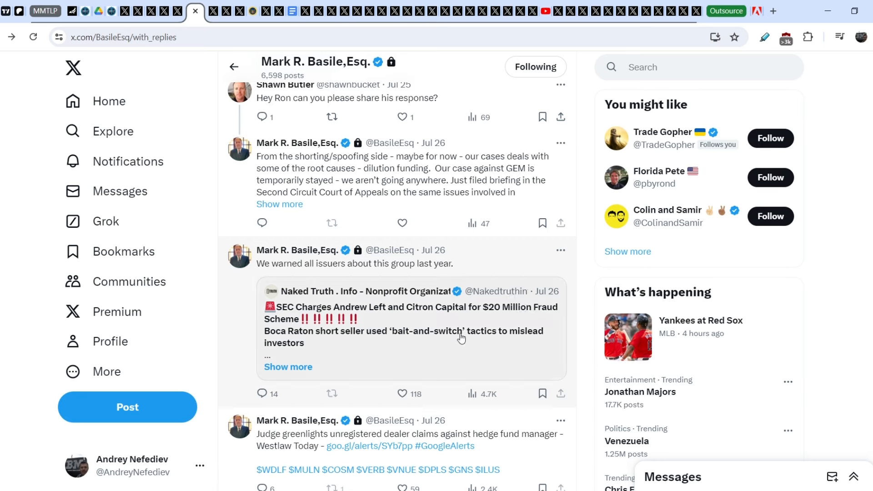
{"action": "mouse_move", "coordinate": [472, 332]}
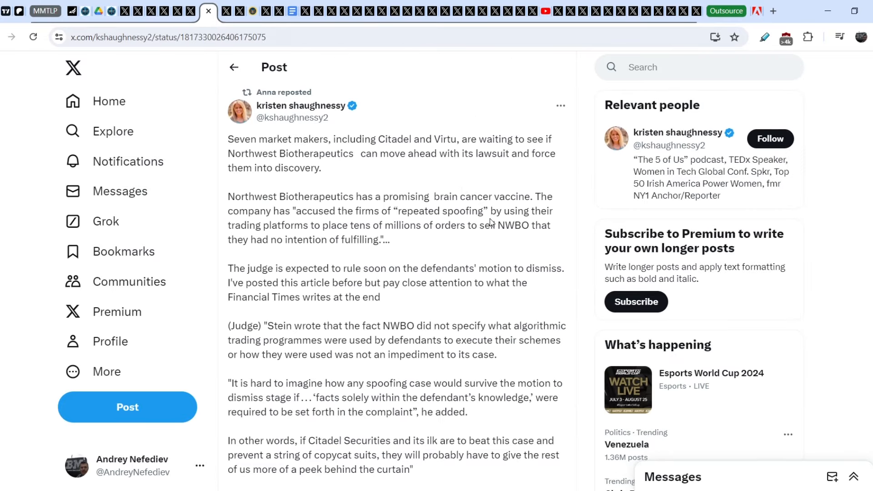
{"action": "mouse_move", "coordinate": [419, 180]}
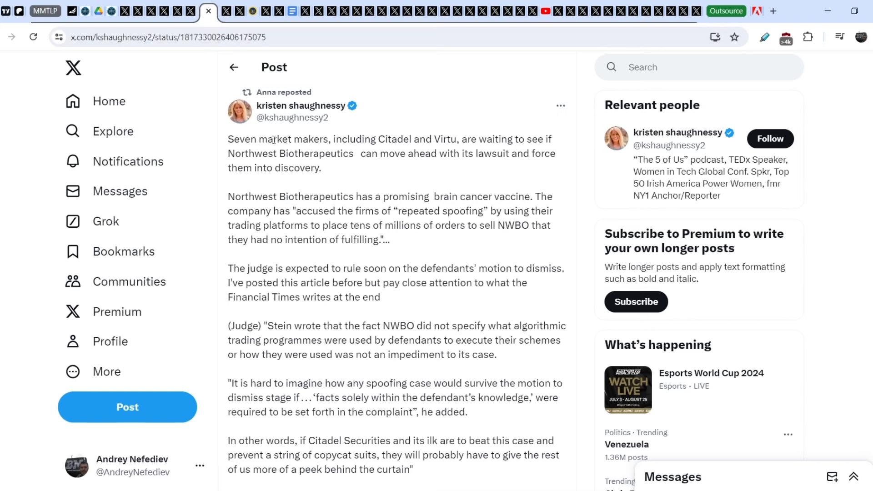
{"action": "mouse_move", "coordinate": [381, 149]}
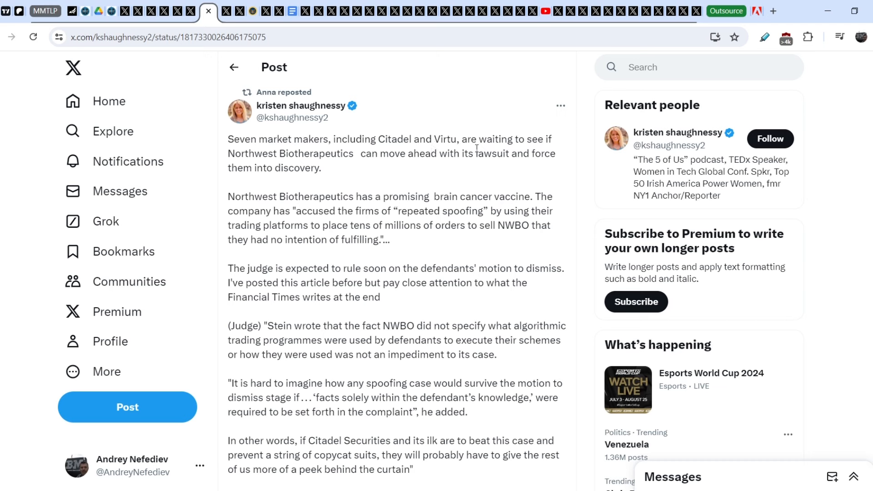
{"action": "mouse_move", "coordinate": [249, 165]}
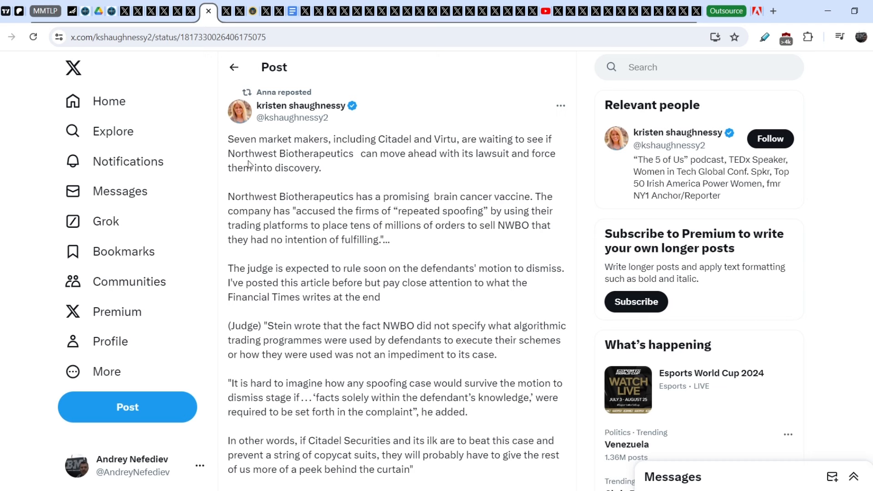
{"action": "mouse_move", "coordinate": [412, 168]}
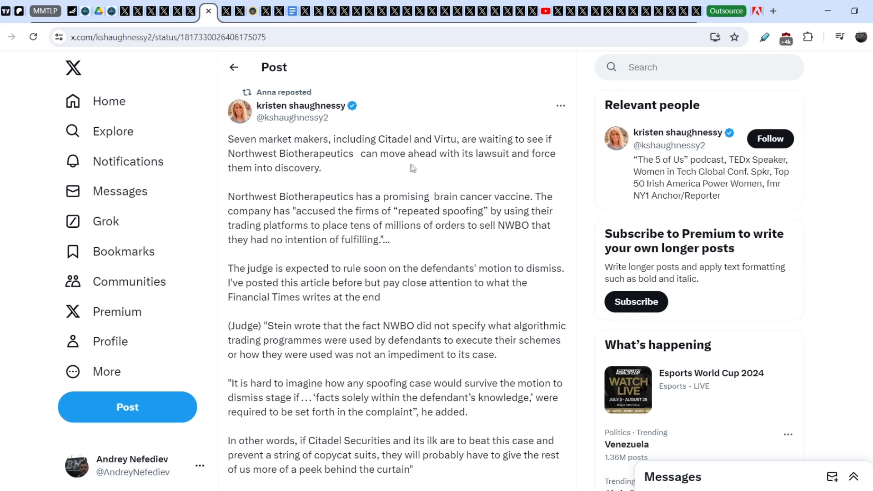
{"action": "mouse_move", "coordinate": [524, 164]}
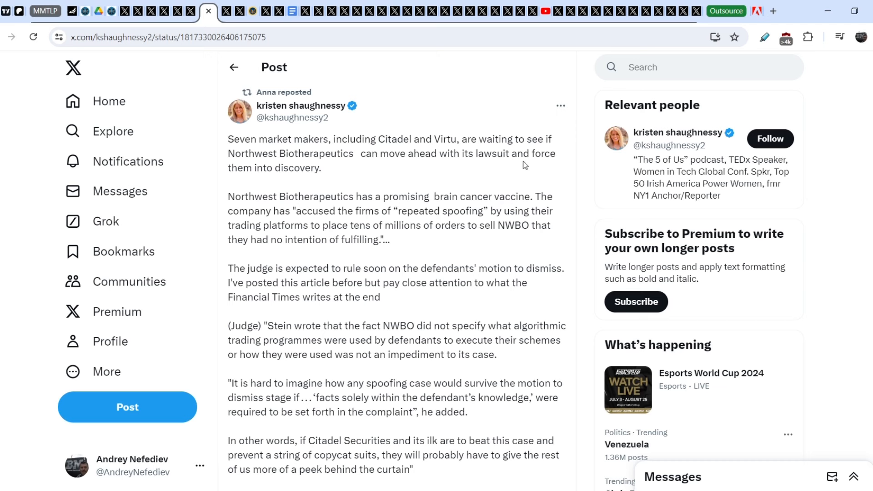
{"action": "mouse_move", "coordinate": [328, 188]}
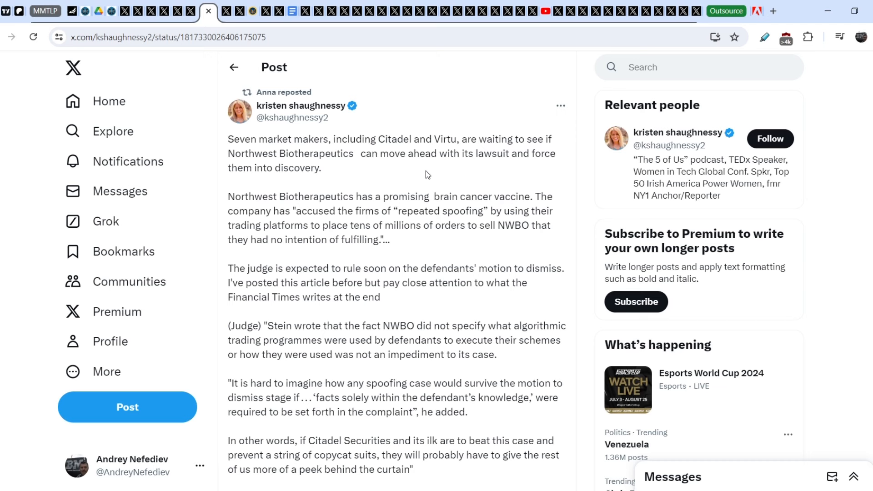
{"action": "mouse_move", "coordinate": [410, 244]}
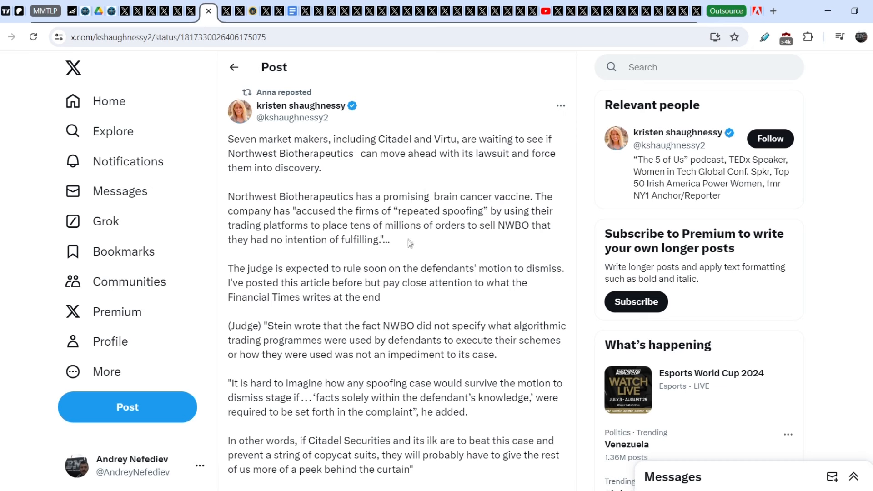
{"action": "mouse_move", "coordinate": [409, 251]}
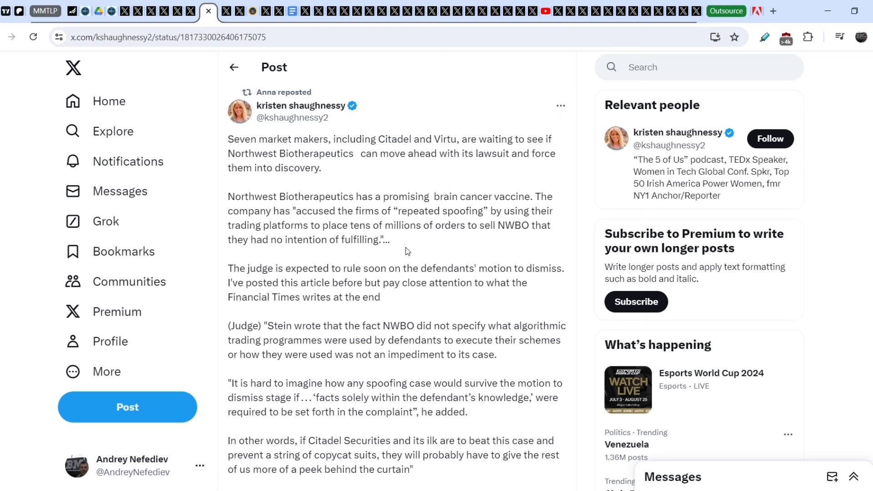
Step: Scroll the NWBO spoofing post down to the Citadel copycat-suits quote and ft.com link
{"action": "scroll", "scroll_direction": "down", "scroll_amount": 3}
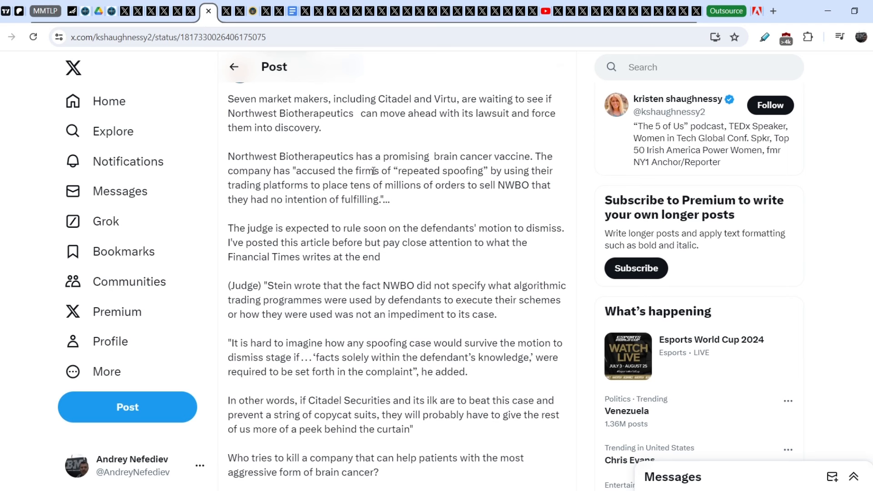
{"action": "mouse_move", "coordinate": [457, 193]}
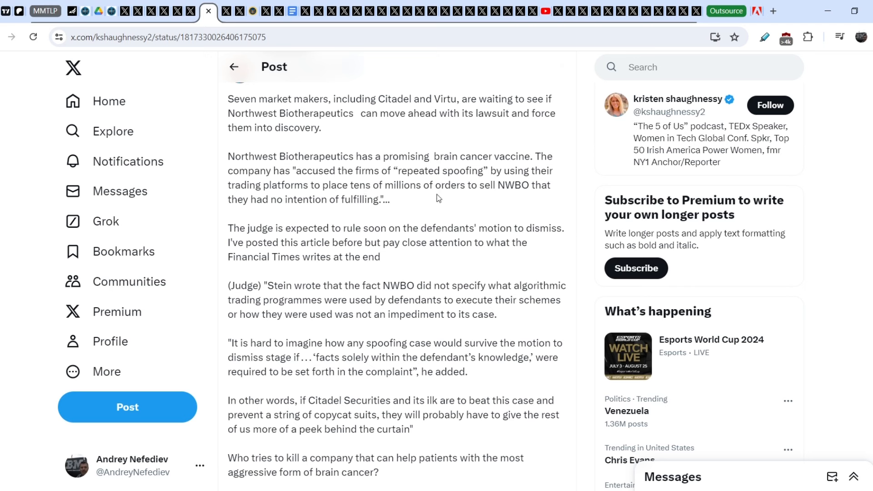
{"action": "mouse_move", "coordinate": [461, 195]}
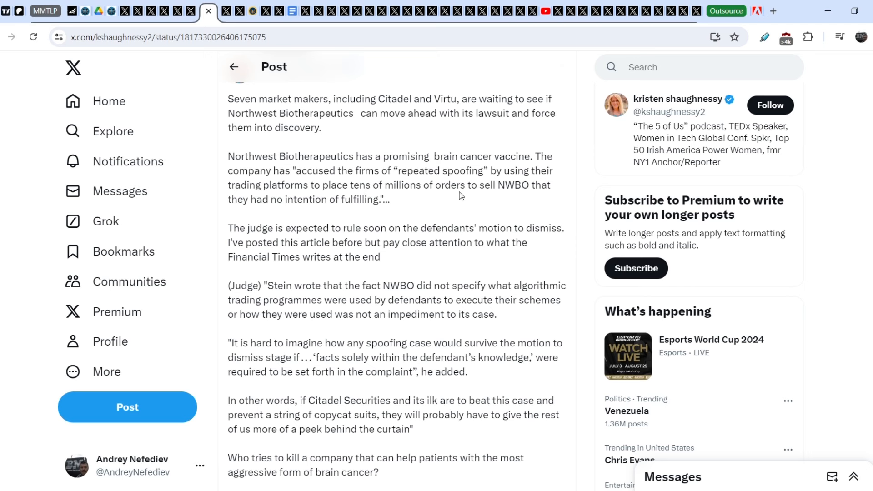
{"action": "mouse_move", "coordinate": [392, 210]}
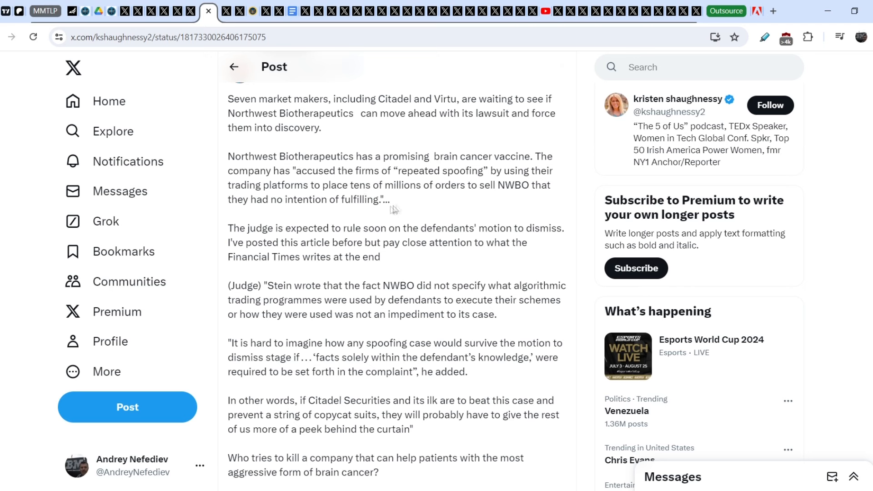
{"action": "scroll", "scroll_direction": "down", "scroll_amount": 3}
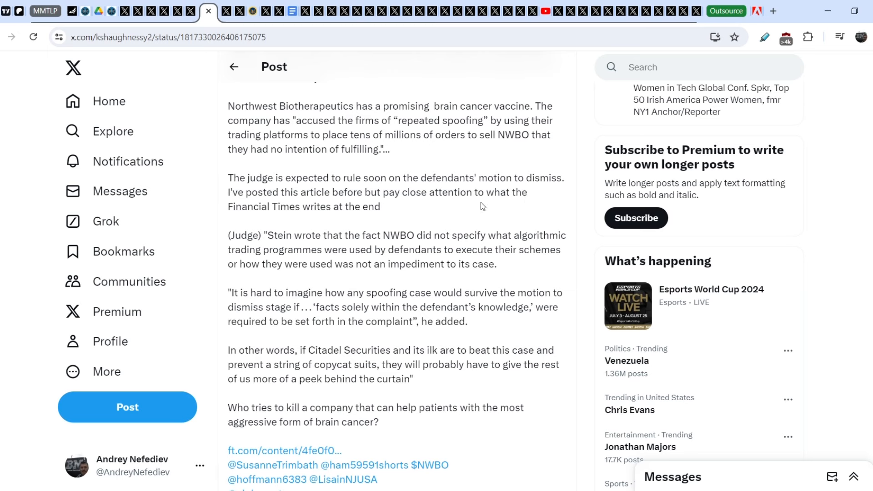
{"action": "mouse_move", "coordinate": [320, 216]}
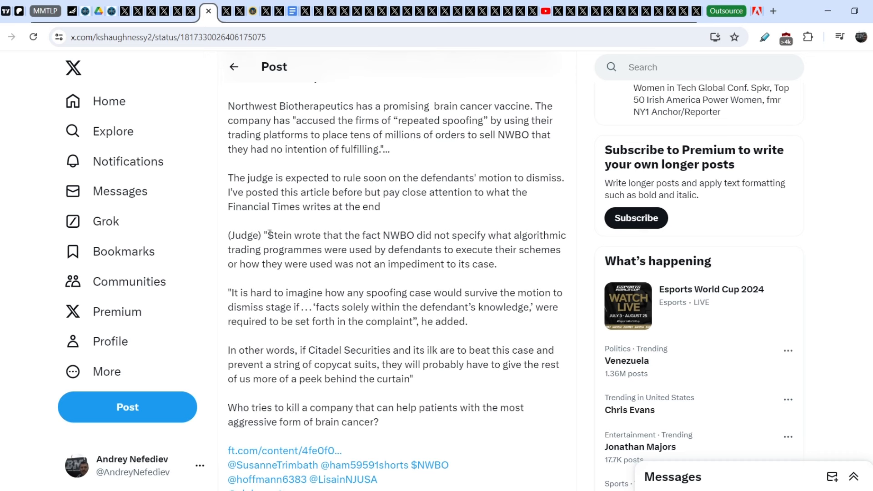
Step: Highlight the judge's full quote on defendants' algorithmic trading programmes
{"action": "left_click_drag", "start_coordinate": [270, 234], "coordinate": [430, 249]}
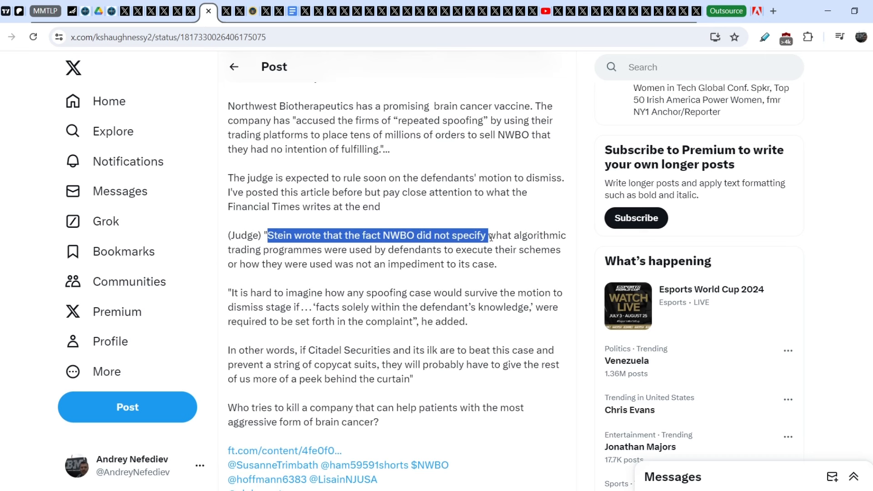
{"action": "left_click_drag", "start_coordinate": [486, 235], "coordinate": [346, 249]}
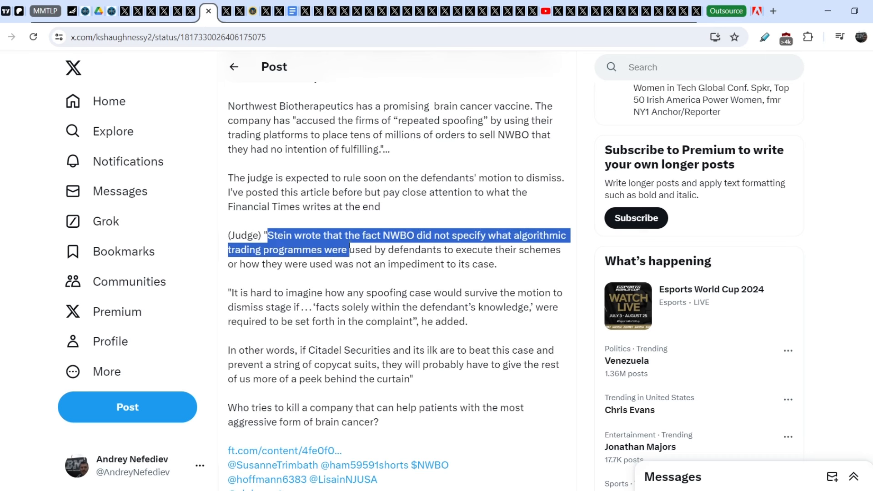
{"action": "left_click_drag", "start_coordinate": [346, 249], "coordinate": [400, 249]}
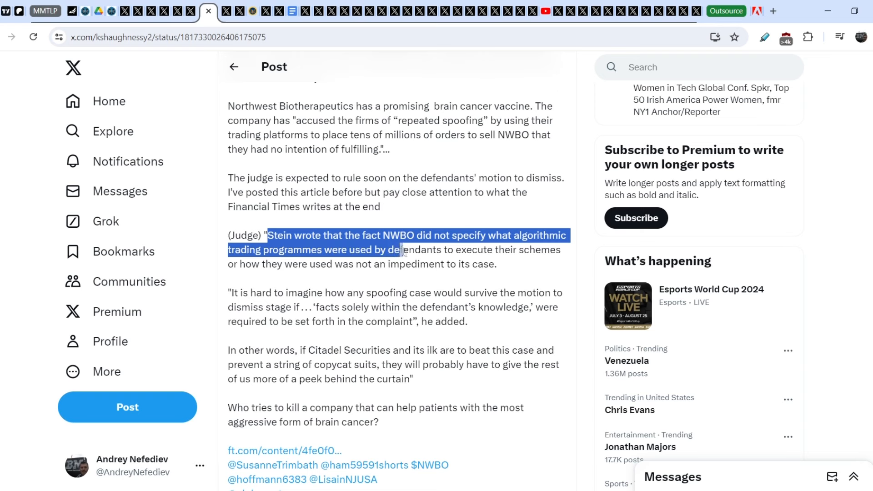
{"action": "left_click_drag", "start_coordinate": [399, 249], "coordinate": [485, 250]}
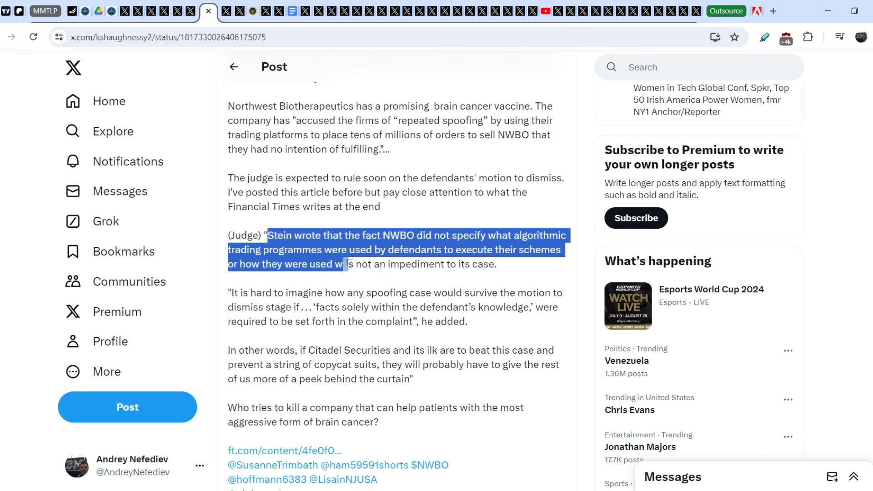
{"action": "left_click_drag", "start_coordinate": [346, 263], "coordinate": [498, 263]}
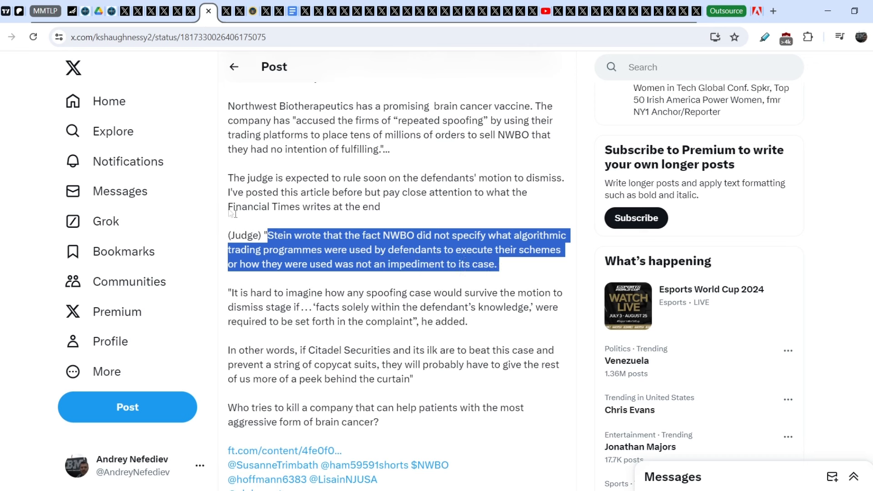
{"action": "mouse_move", "coordinate": [349, 296]}
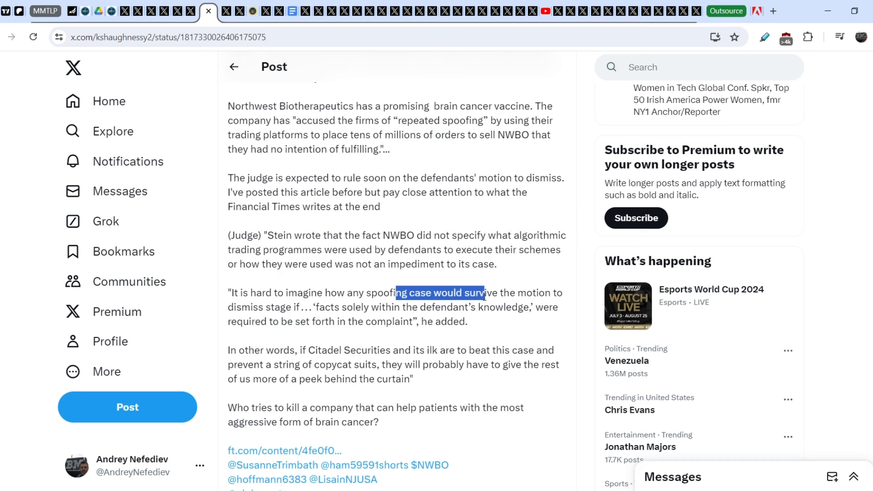
Step: Highlight the quote on spoofing cases surviving dismissal and read on to the next paragraph
{"action": "left_click_drag", "start_coordinate": [485, 293], "coordinate": [340, 306]}
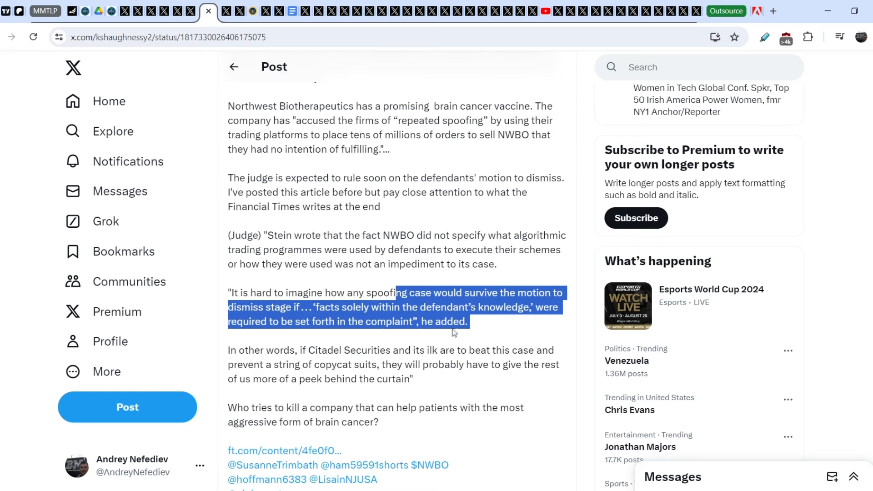
{"action": "scroll", "scroll_direction": "down", "scroll_amount": 3}
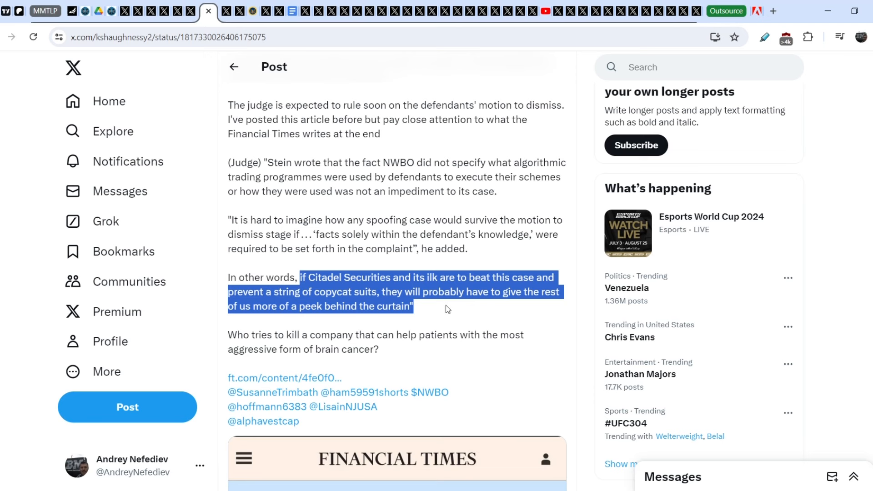
{"action": "mouse_move", "coordinate": [349, 339]}
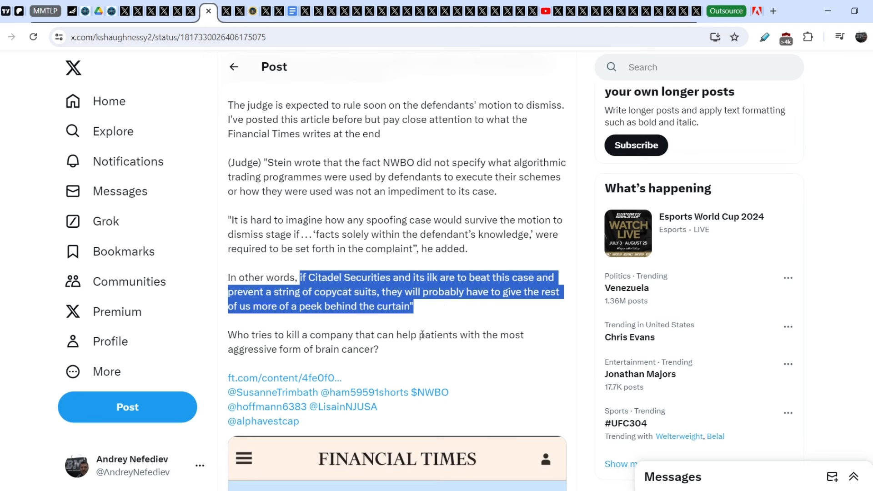
{"action": "mouse_move", "coordinate": [401, 355]}
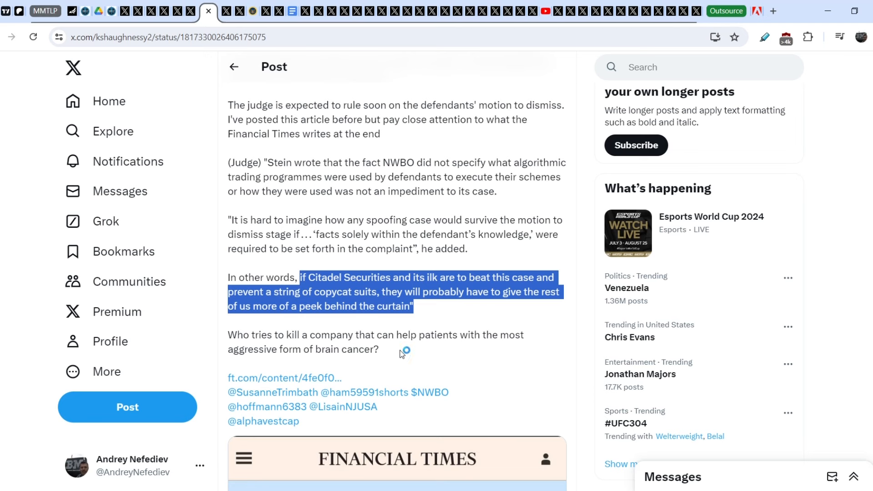
{"action": "mouse_move", "coordinate": [402, 354]}
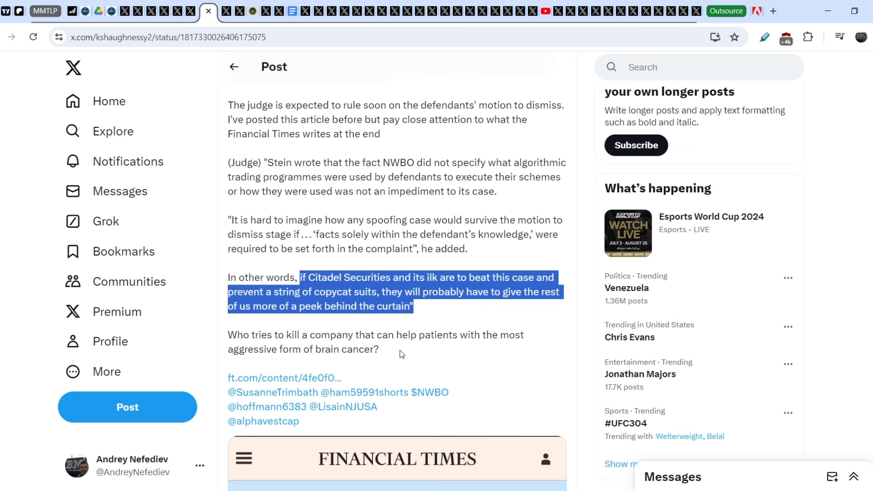
{"action": "mouse_move", "coordinate": [405, 354]}
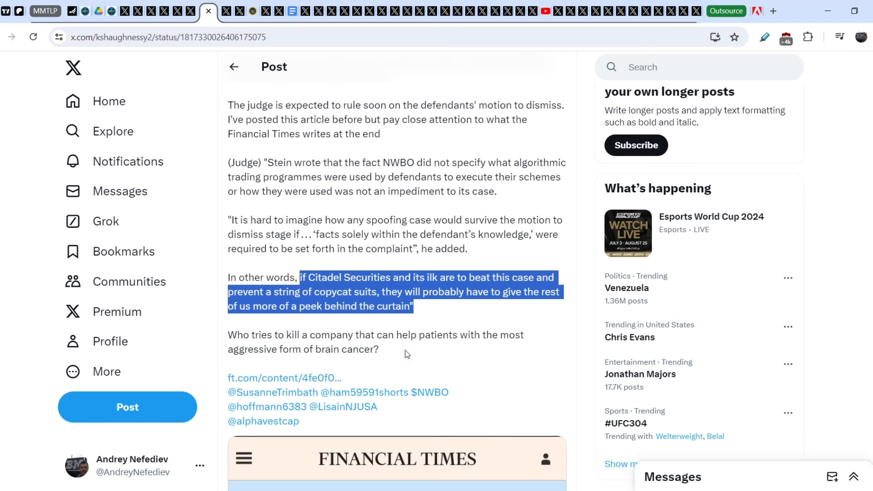
{"action": "mouse_move", "coordinate": [407, 354]}
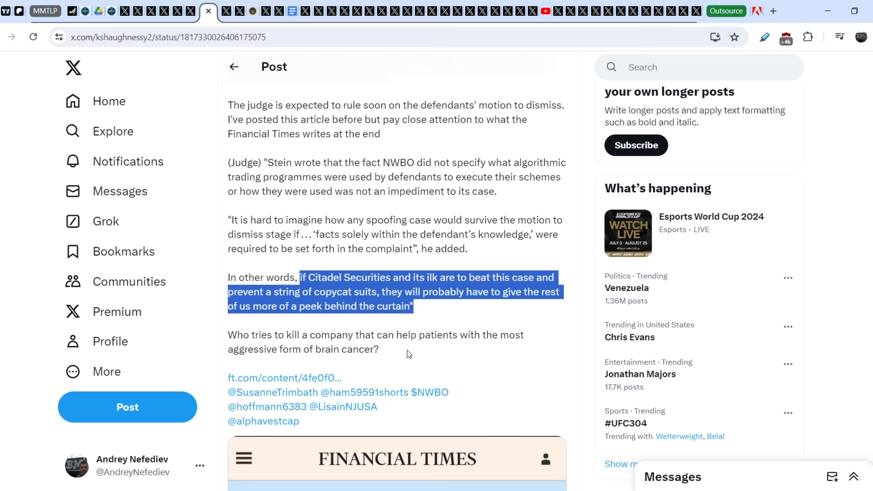
{"action": "mouse_move", "coordinate": [540, 344]}
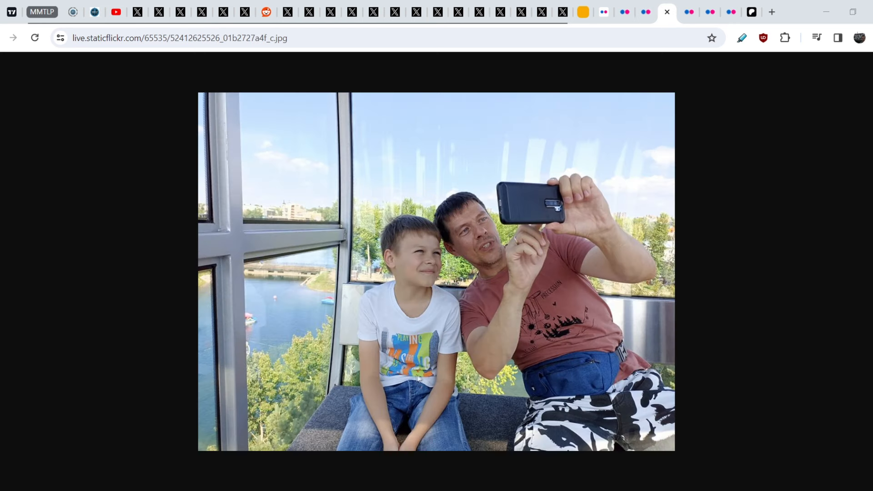
{"action": "mouse_move", "coordinate": [648, 96]}
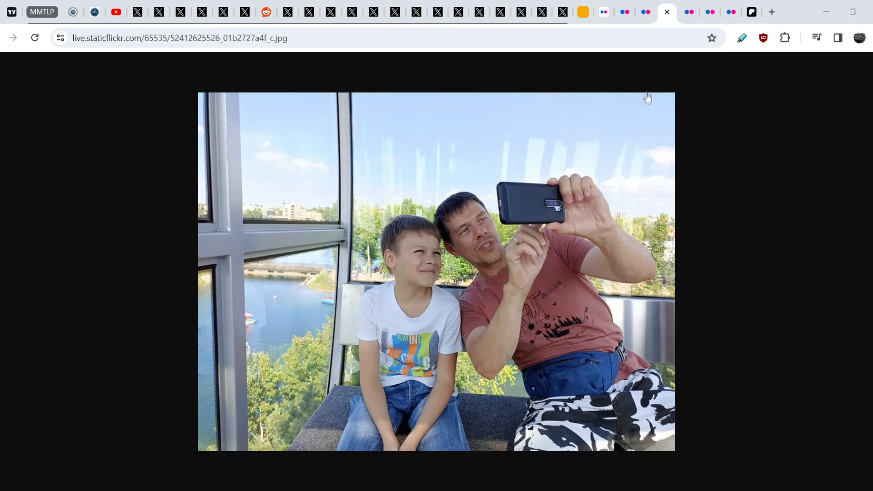
{"action": "mouse_move", "coordinate": [656, 65]}
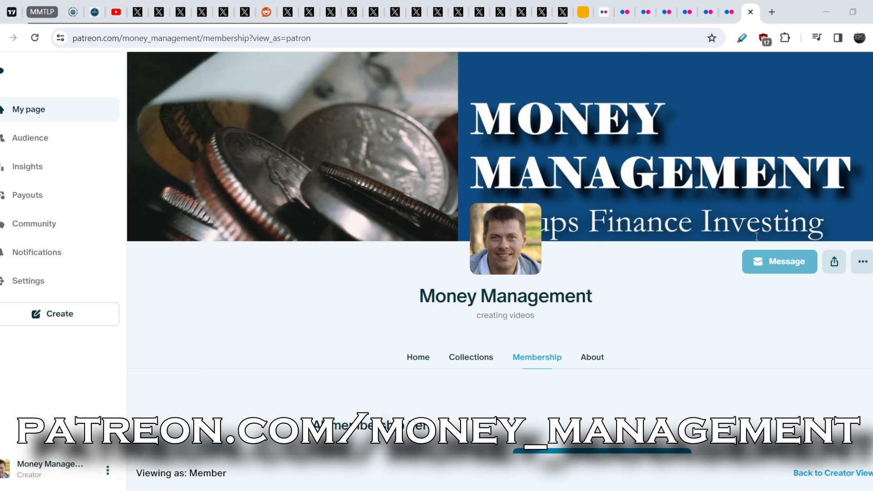
Step: Scroll the Patreon membership page to the $5 General Supporter and $35 Discord Access tiers
{"action": "scroll", "scroll_direction": "down", "scroll_amount": 3}
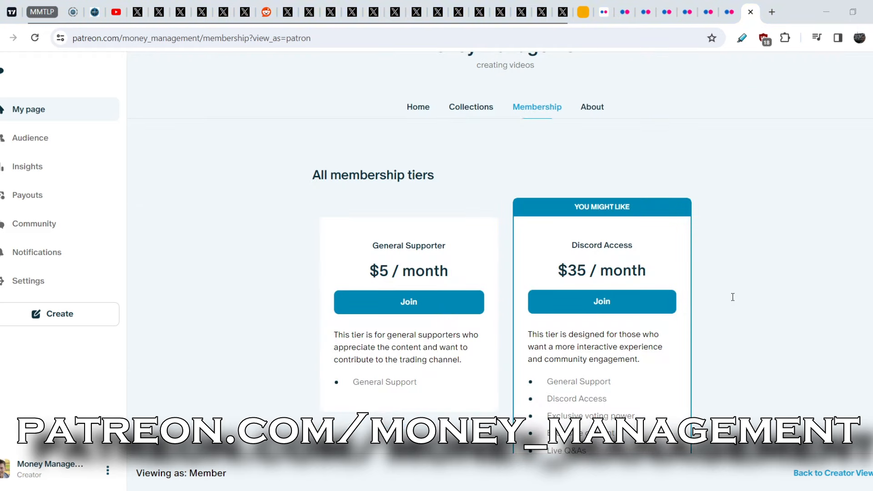
{"action": "mouse_move", "coordinate": [443, 368]}
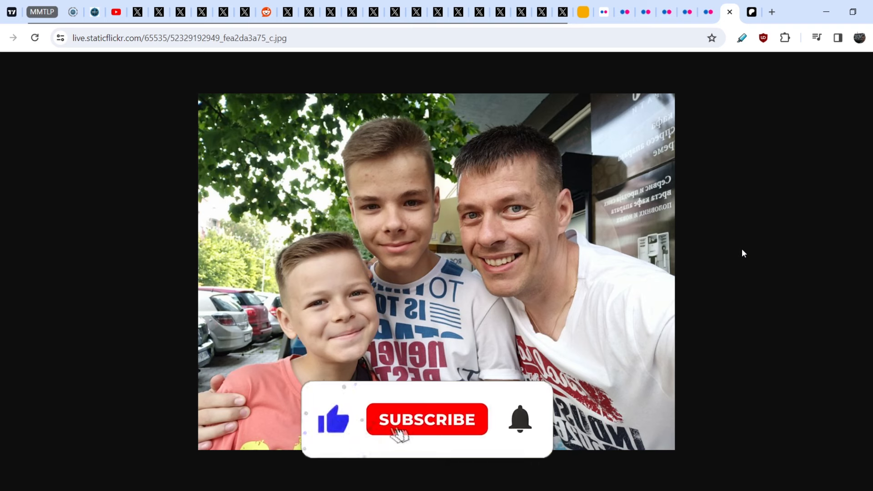
Step: Show the Flickr photo of the man with two boys outside a café
{"action": "left_click", "coordinate": [427, 420]}
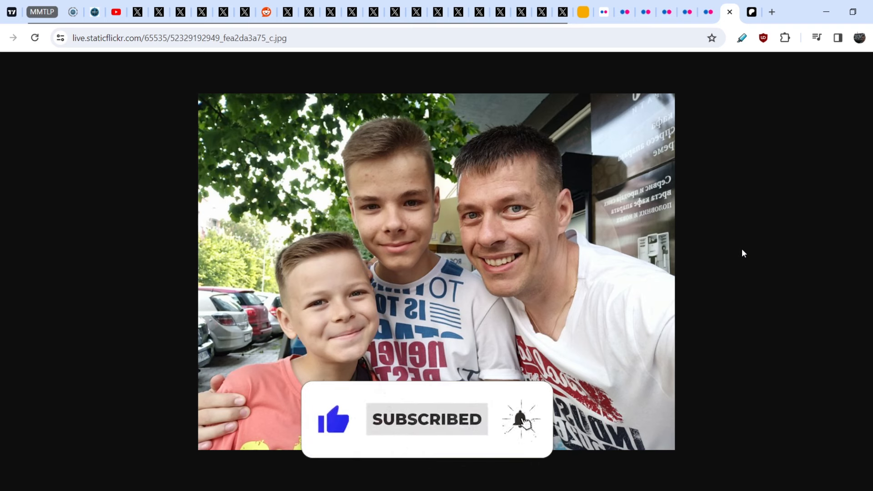